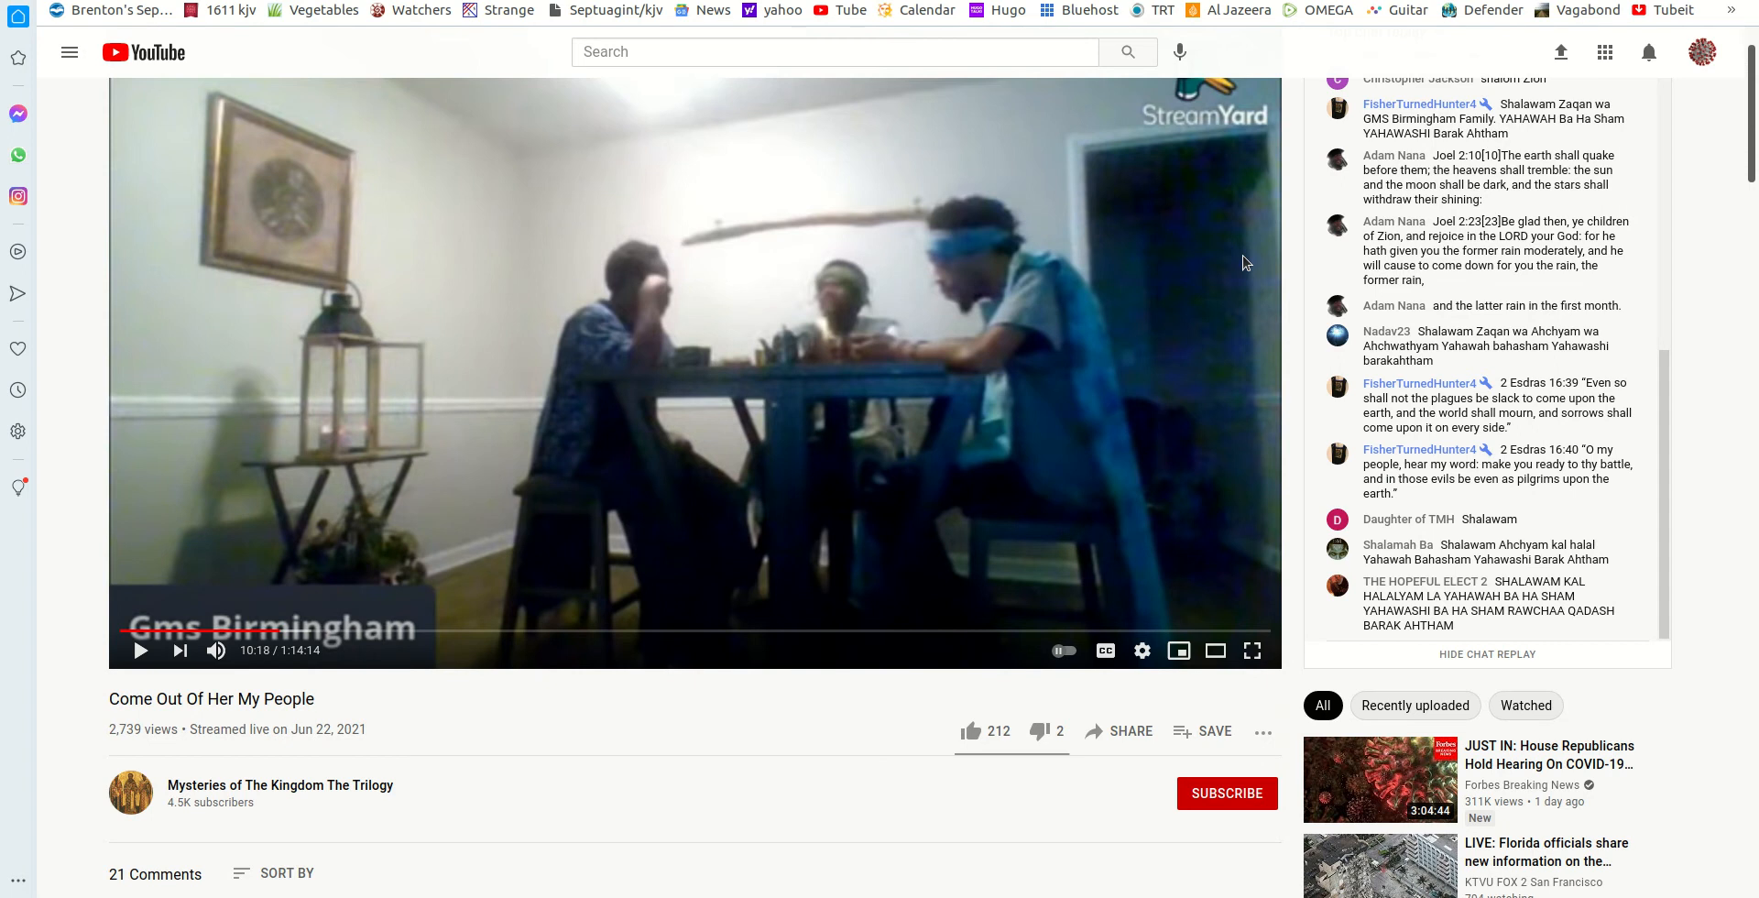
pyautogui.moveTo(1030, 320)
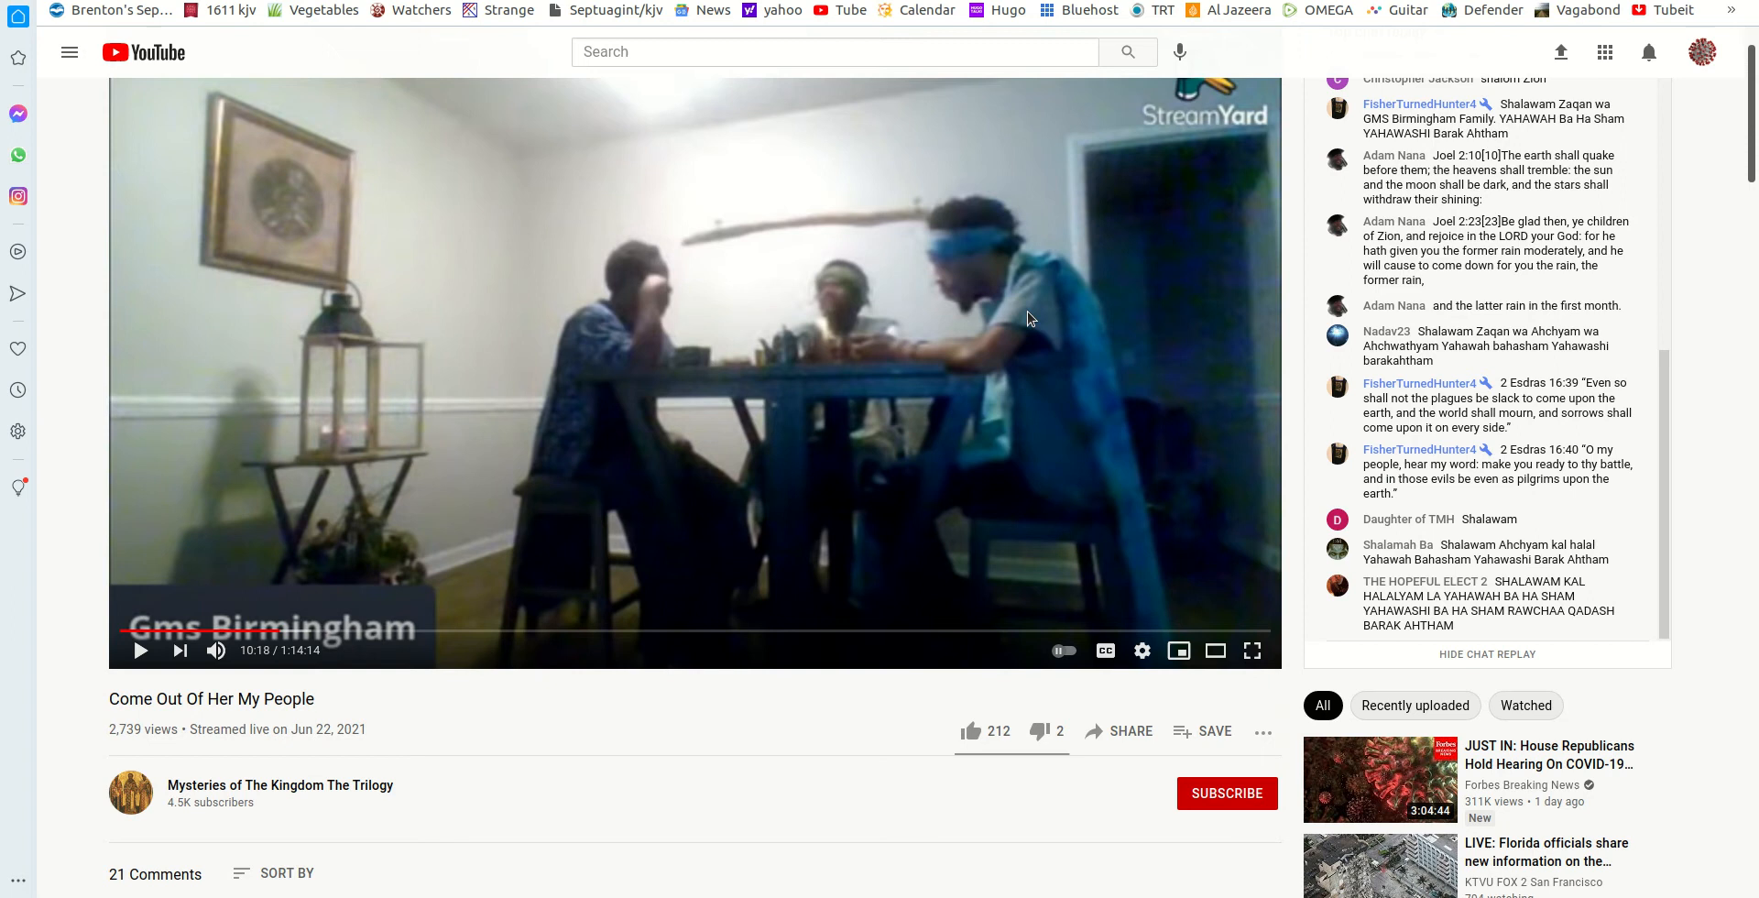
pyautogui.moveTo(314, 681)
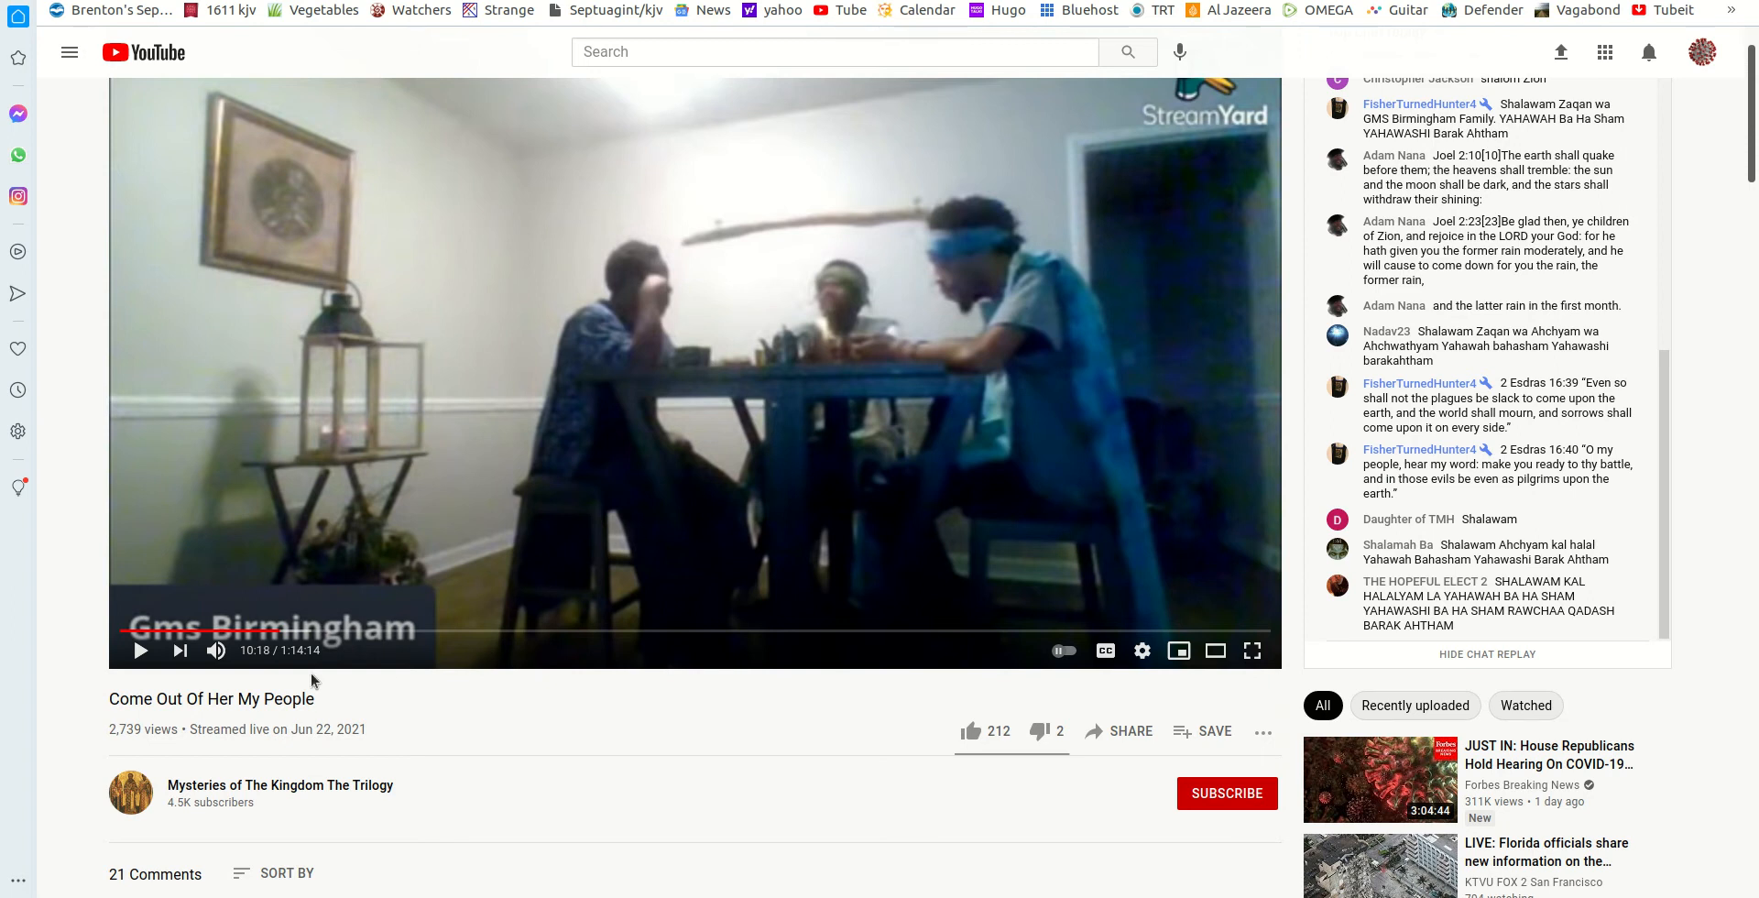
pyautogui.moveTo(244, 712)
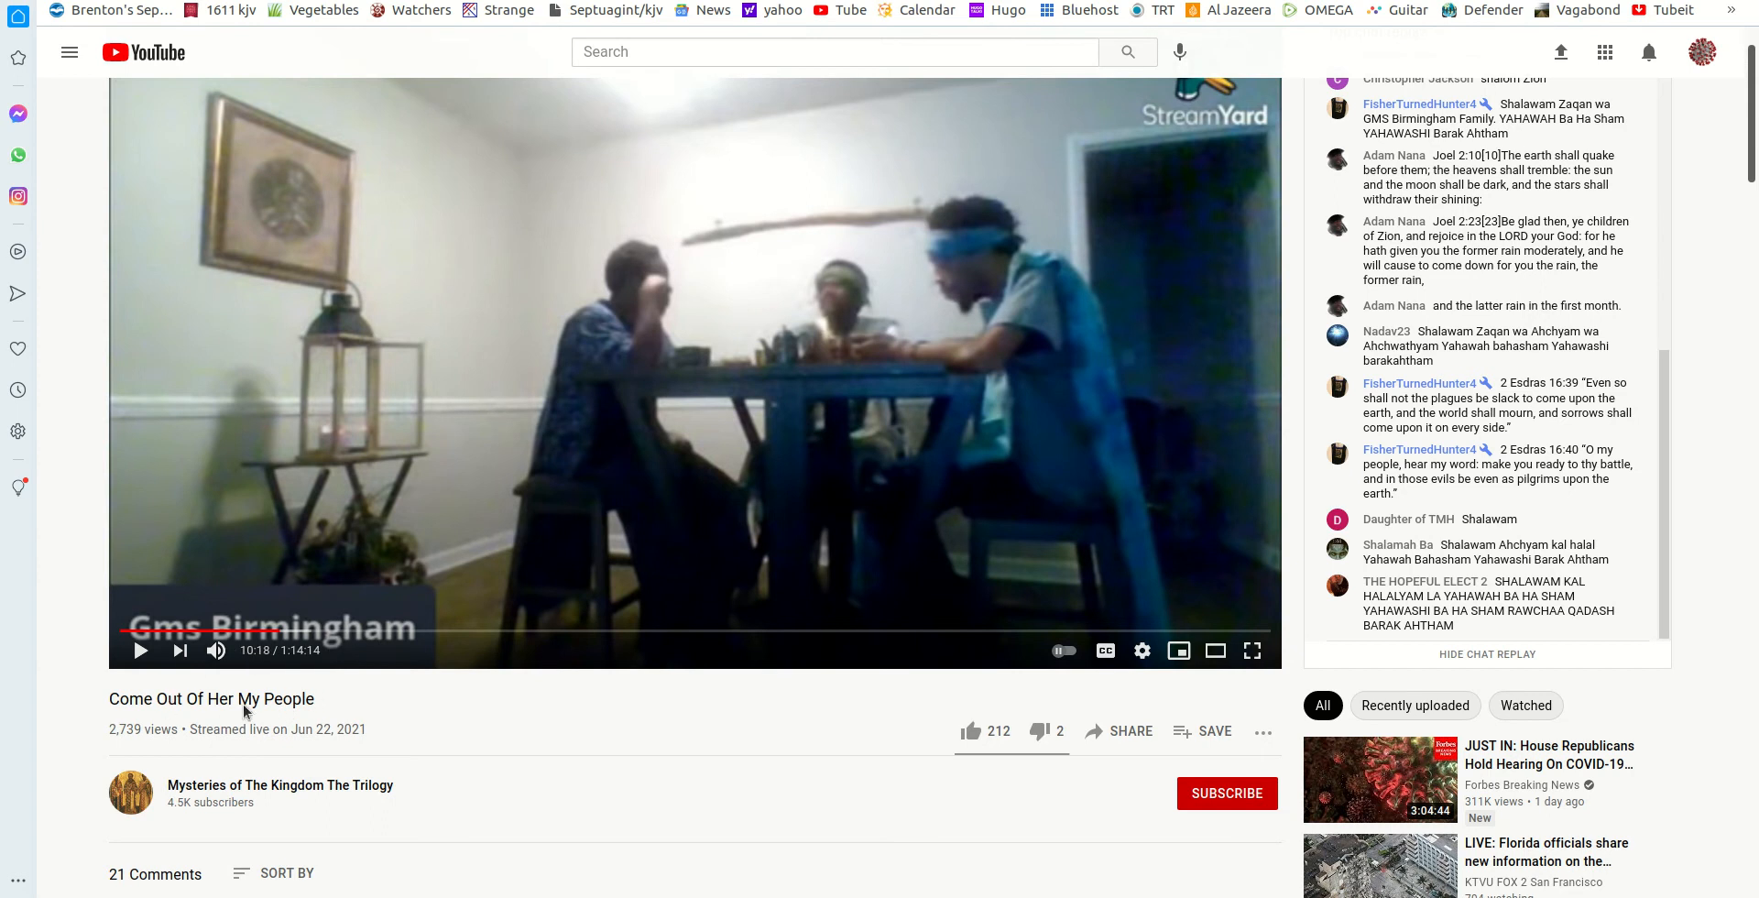
pyautogui.moveTo(309, 784)
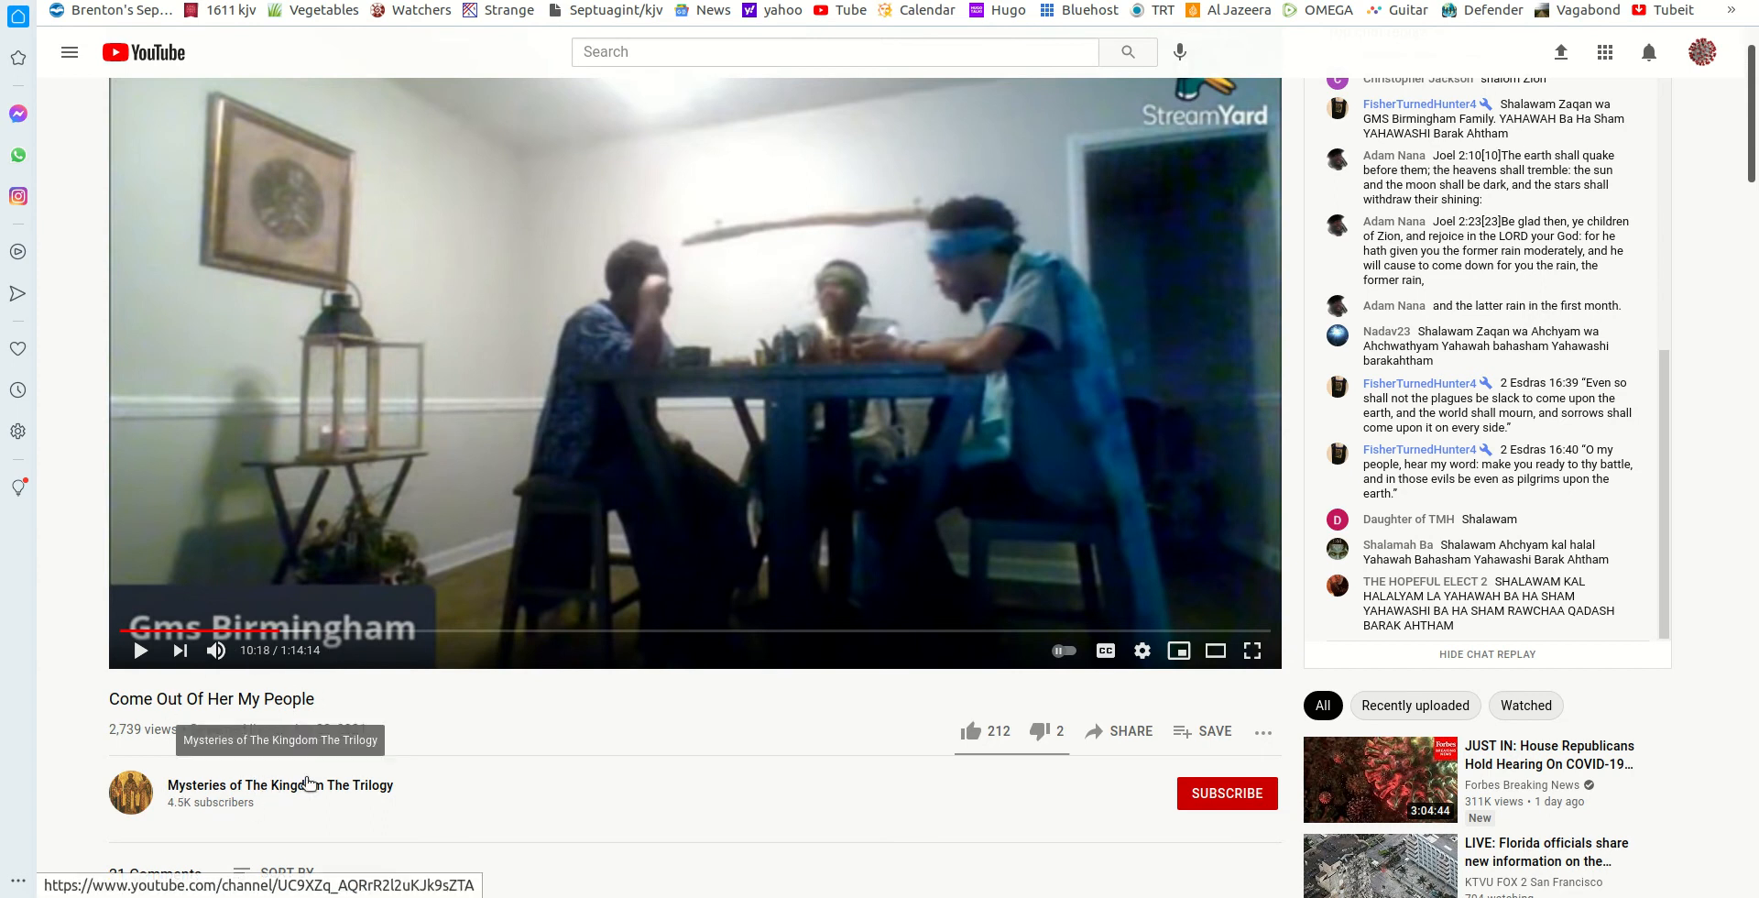
# - Scroll down to the Comments section to read the top comment and its five expanded replies
pyautogui.scroll(-3)
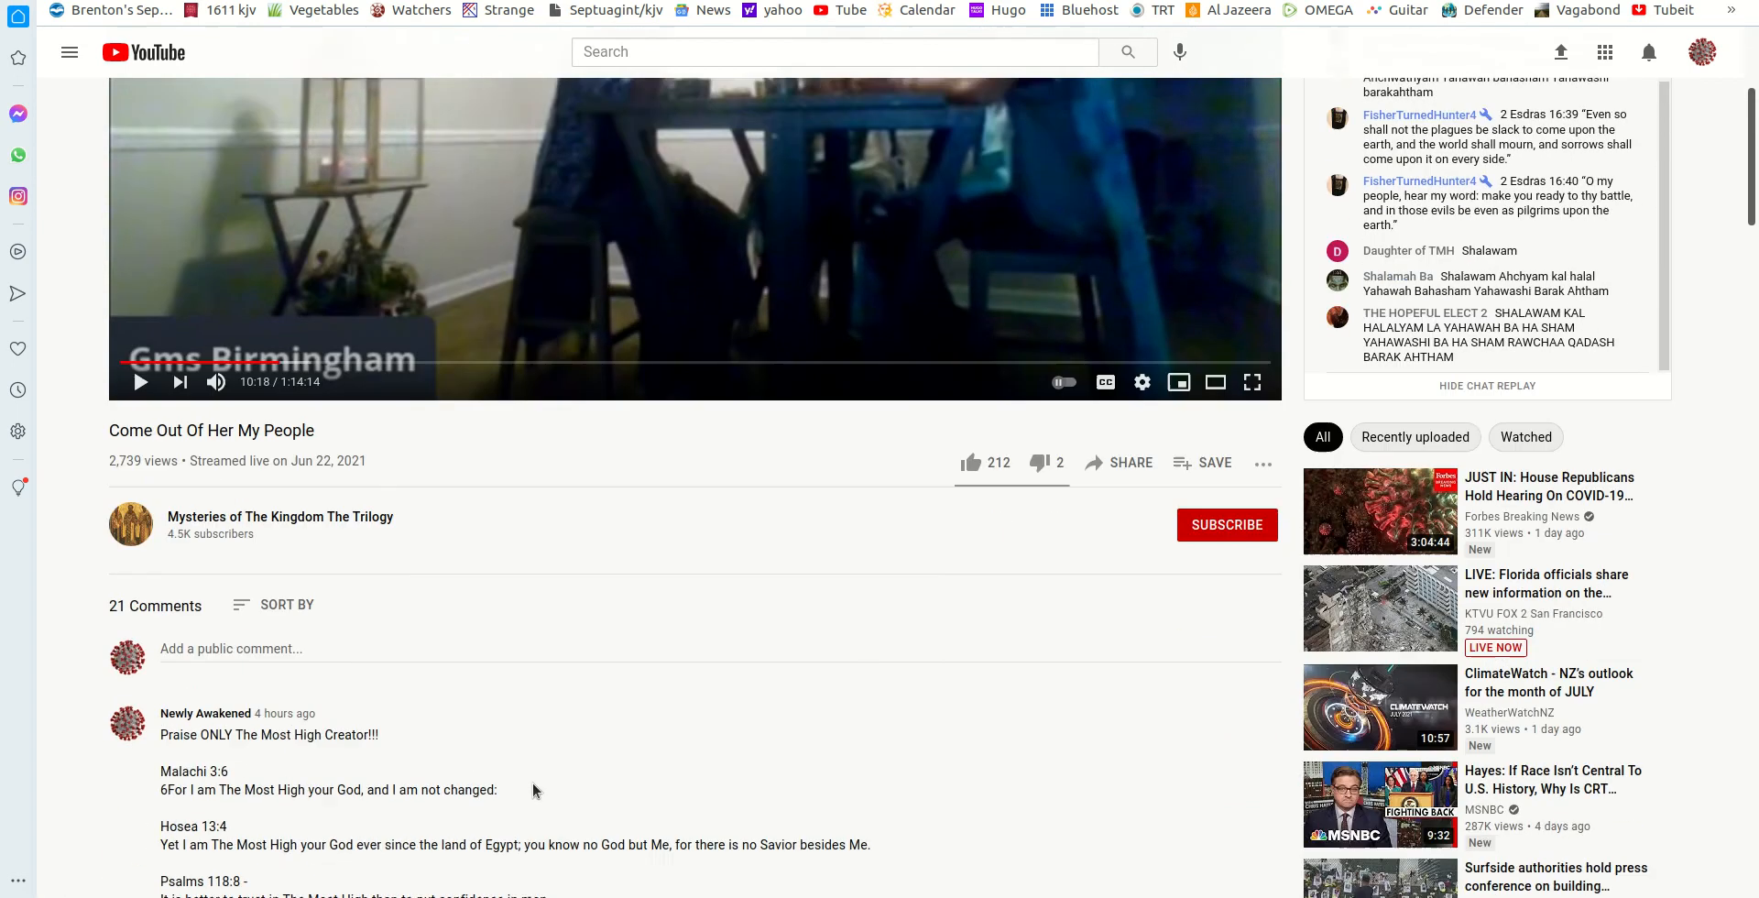
pyautogui.scroll(-3)
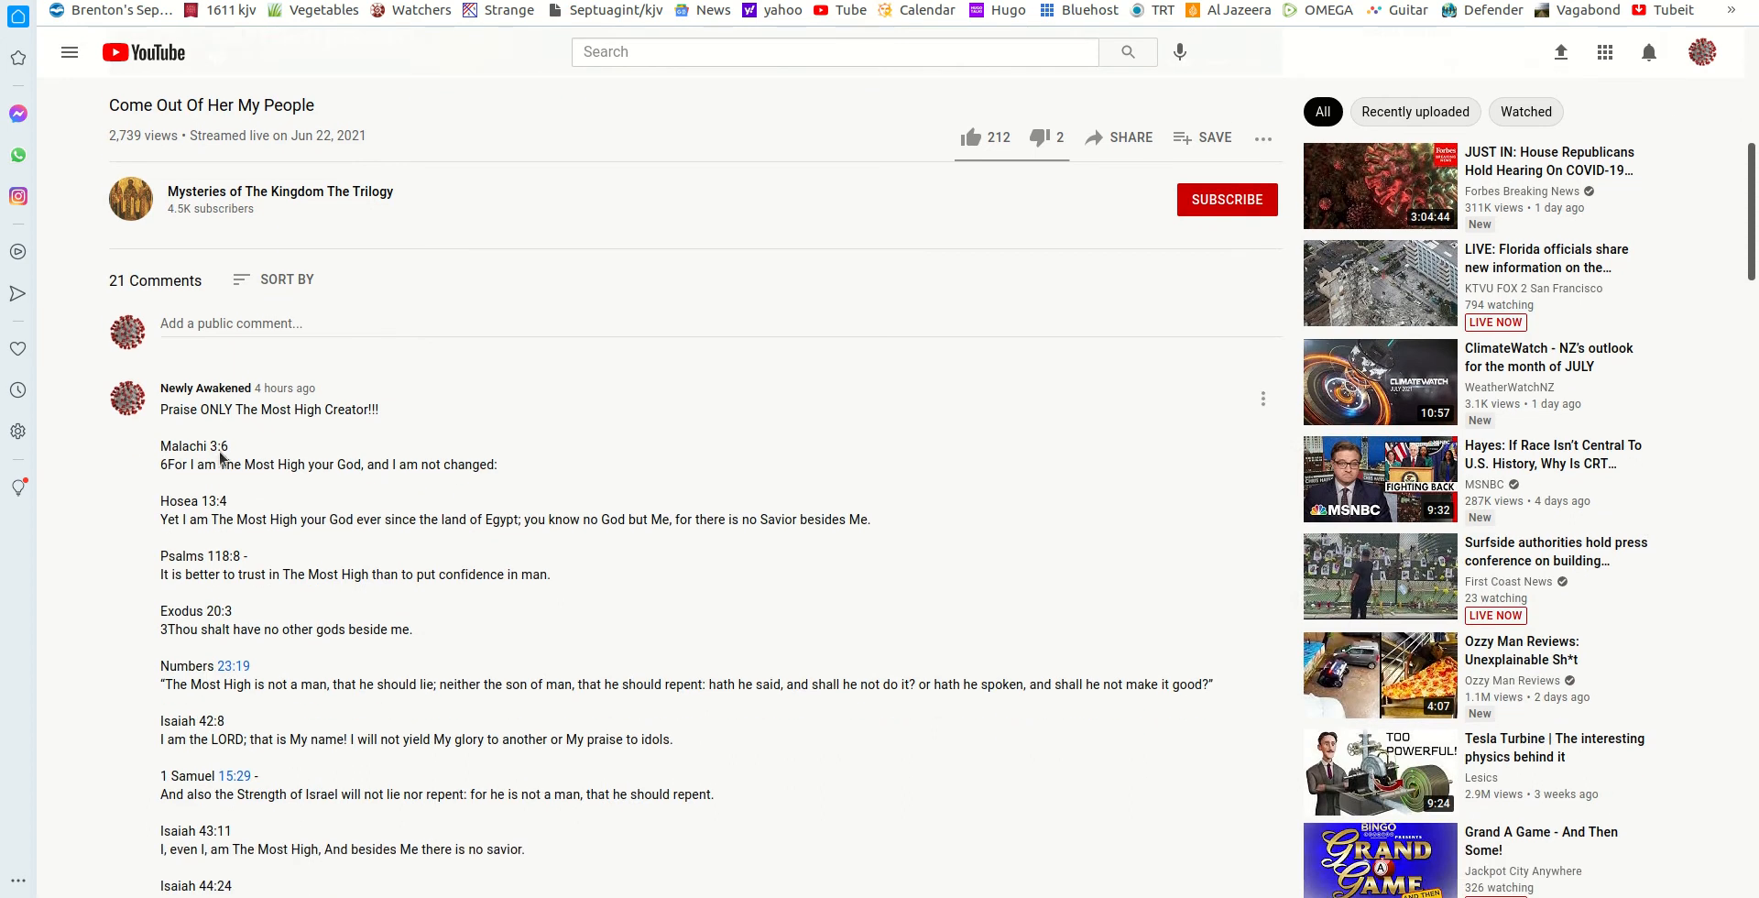
pyautogui.moveTo(261, 839)
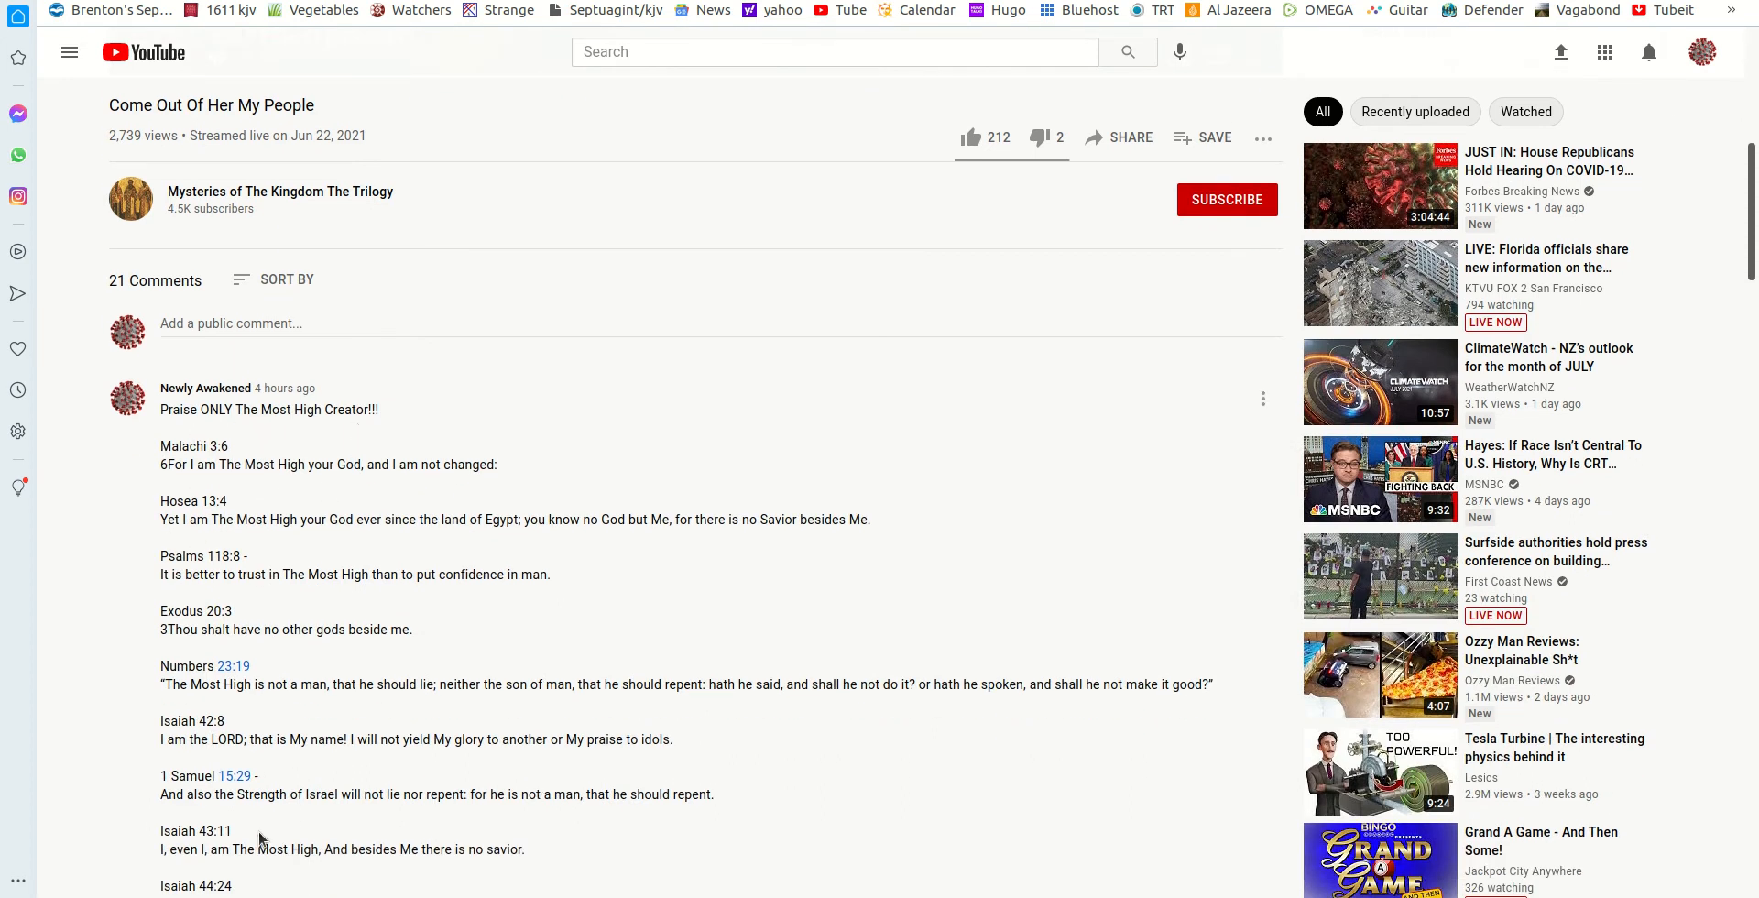
pyautogui.scroll(-3)
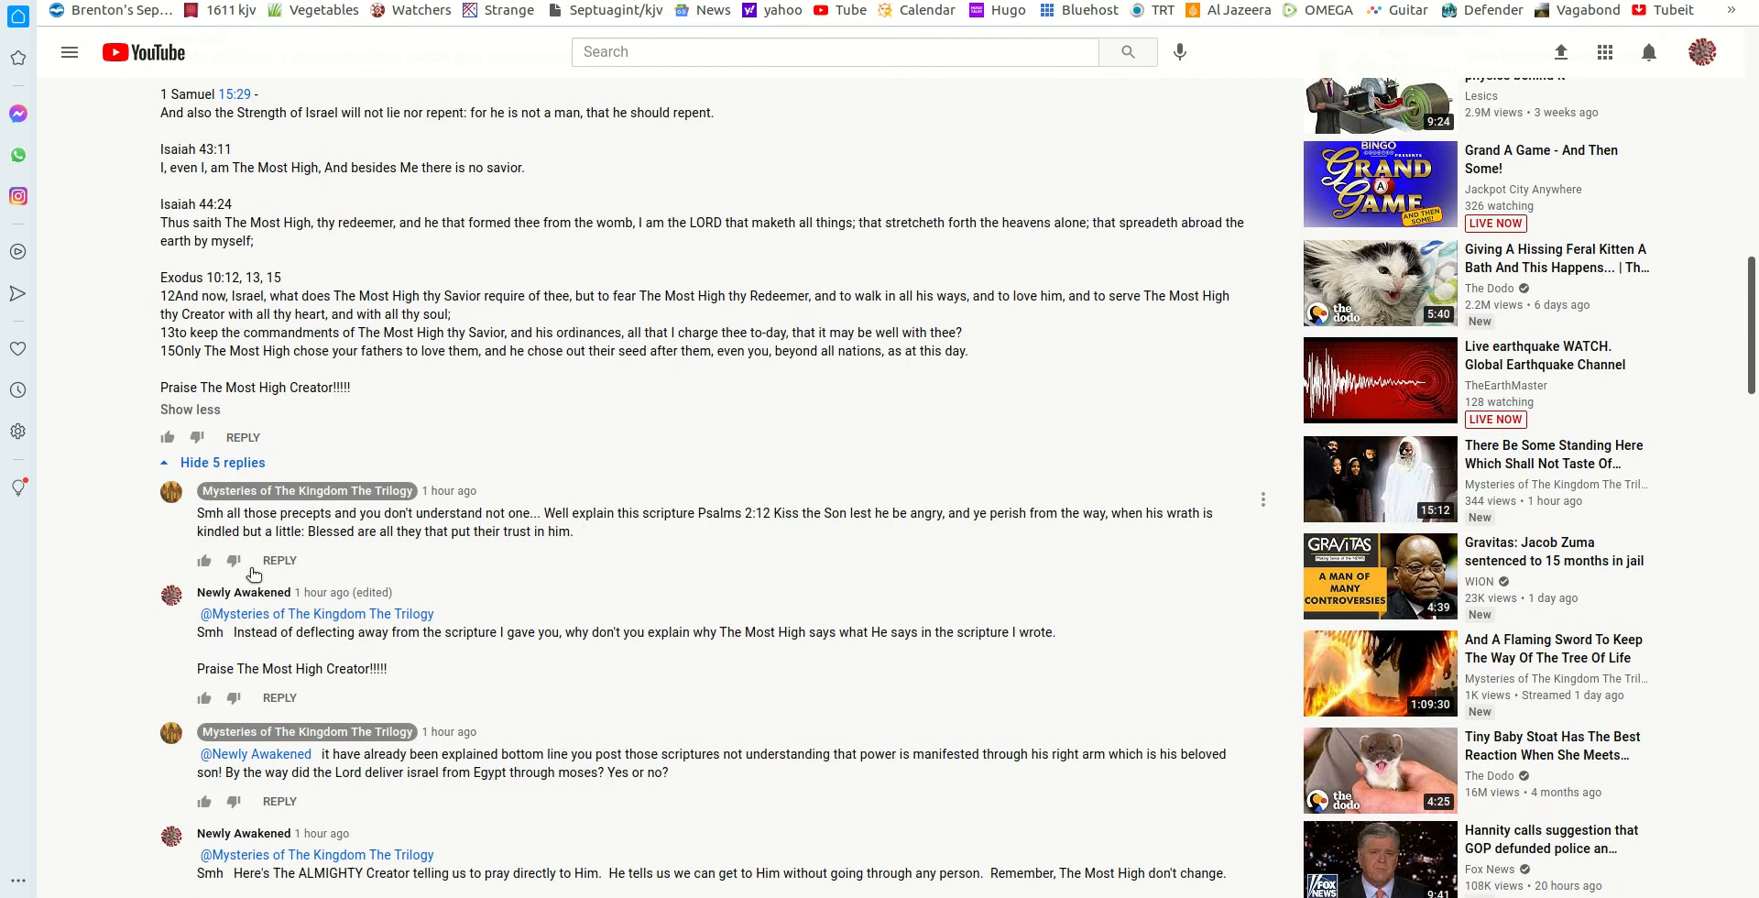
pyautogui.moveTo(230, 528)
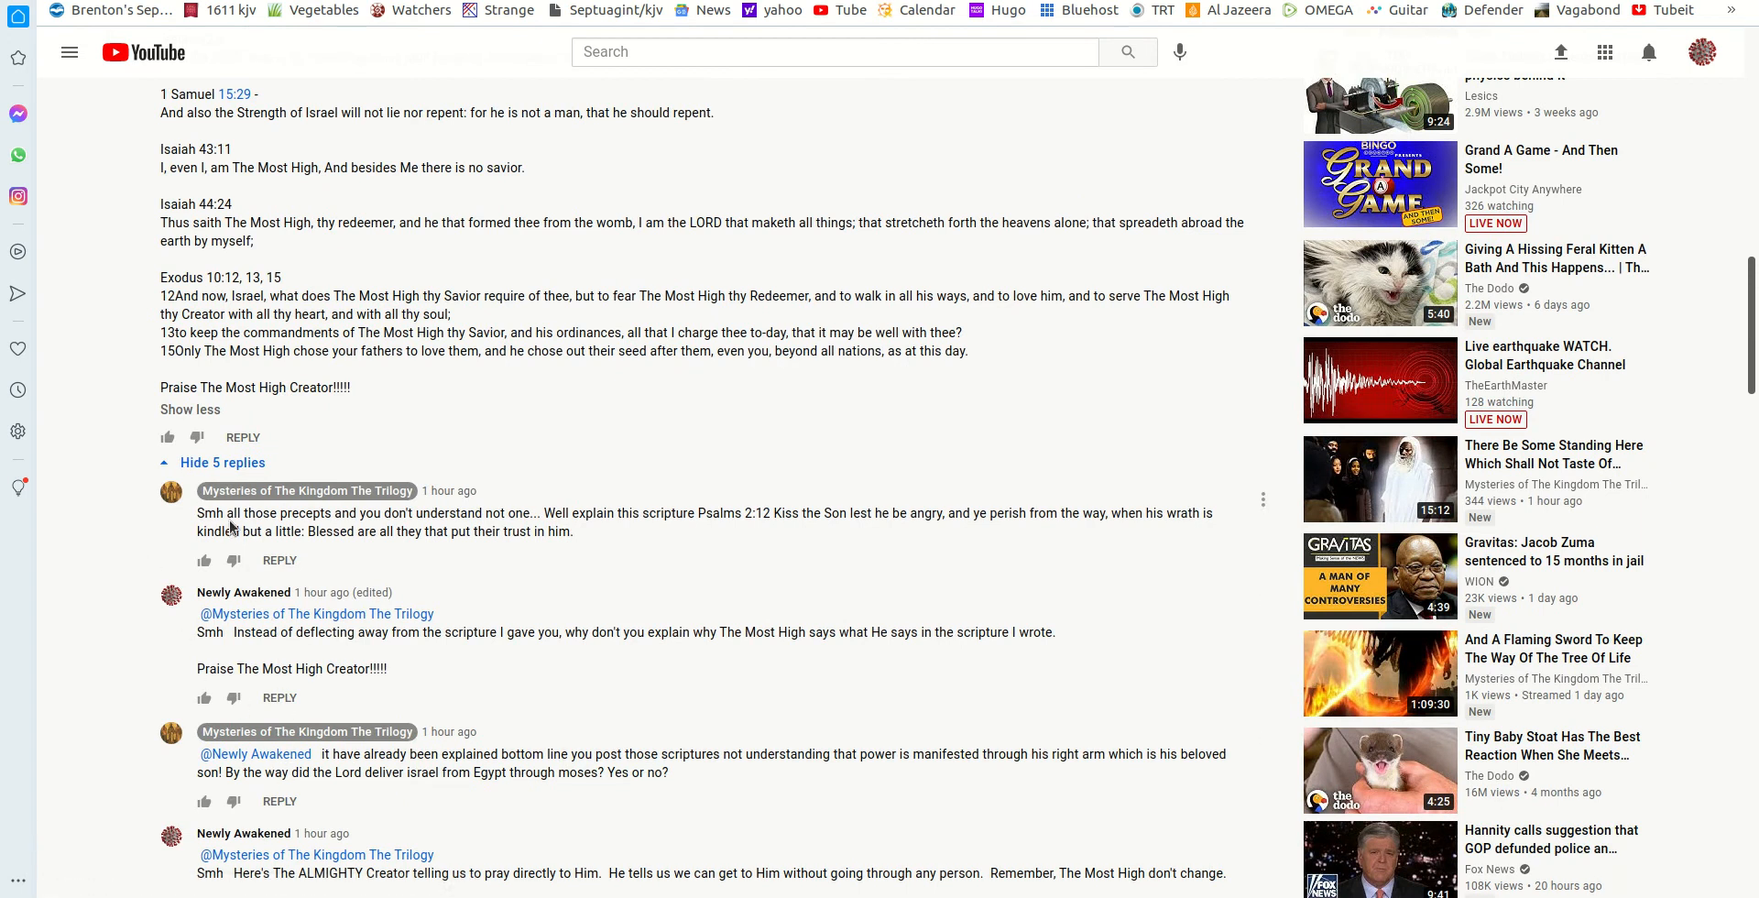
pyautogui.moveTo(471, 524)
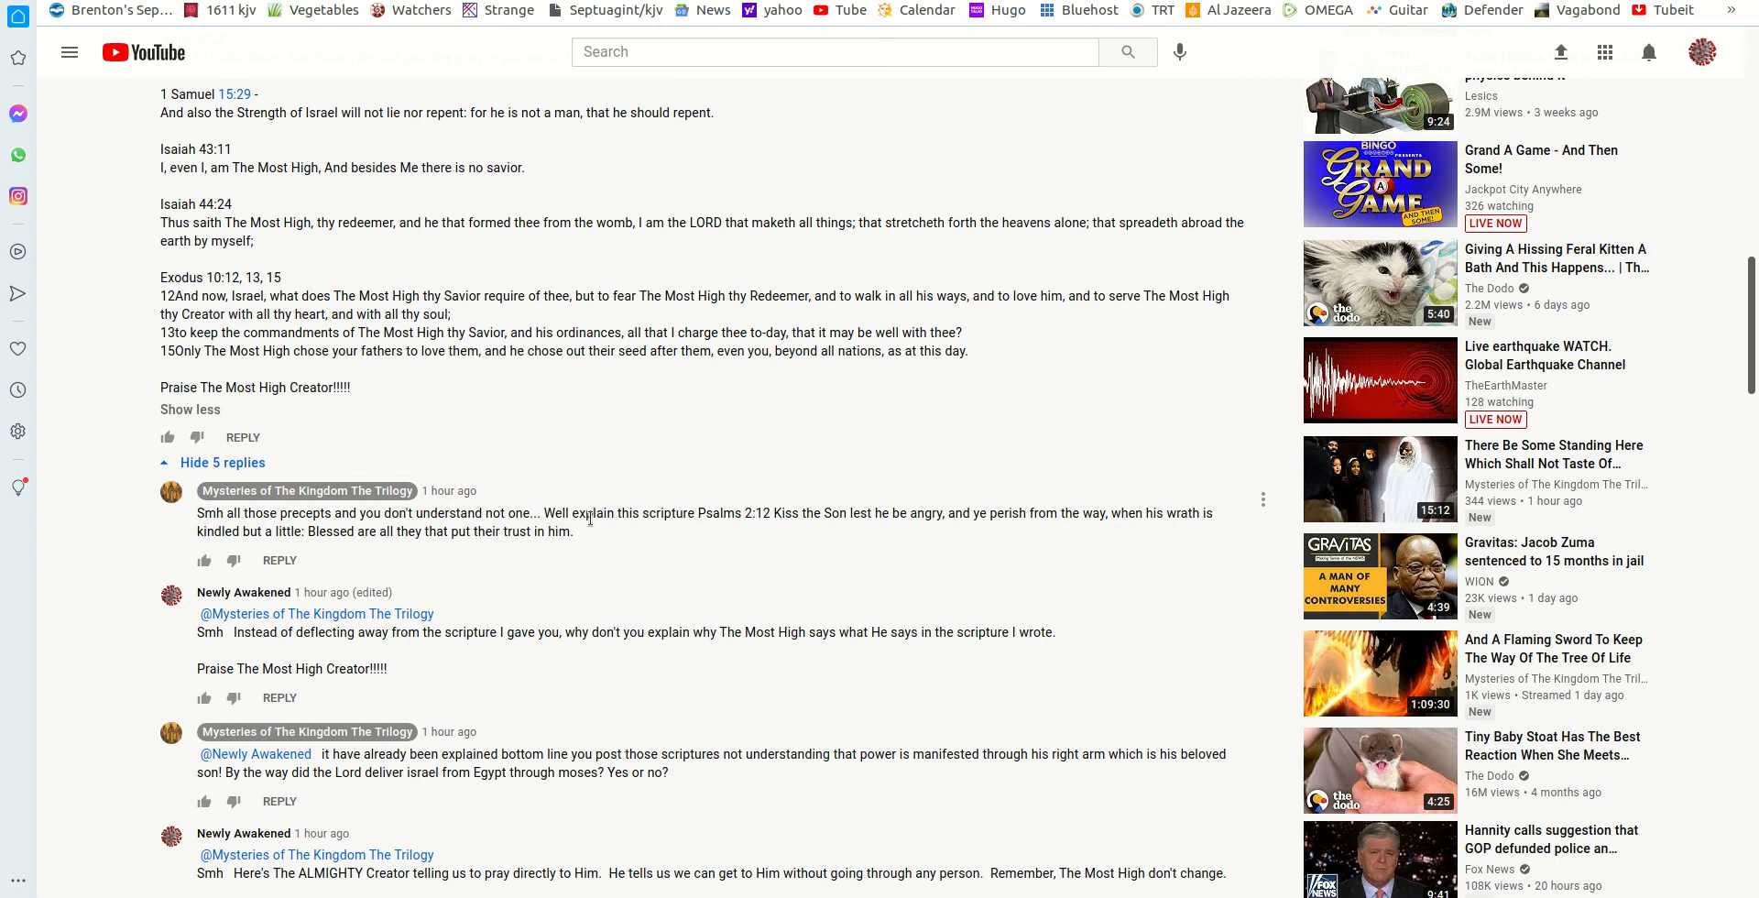
pyautogui.moveTo(781, 527)
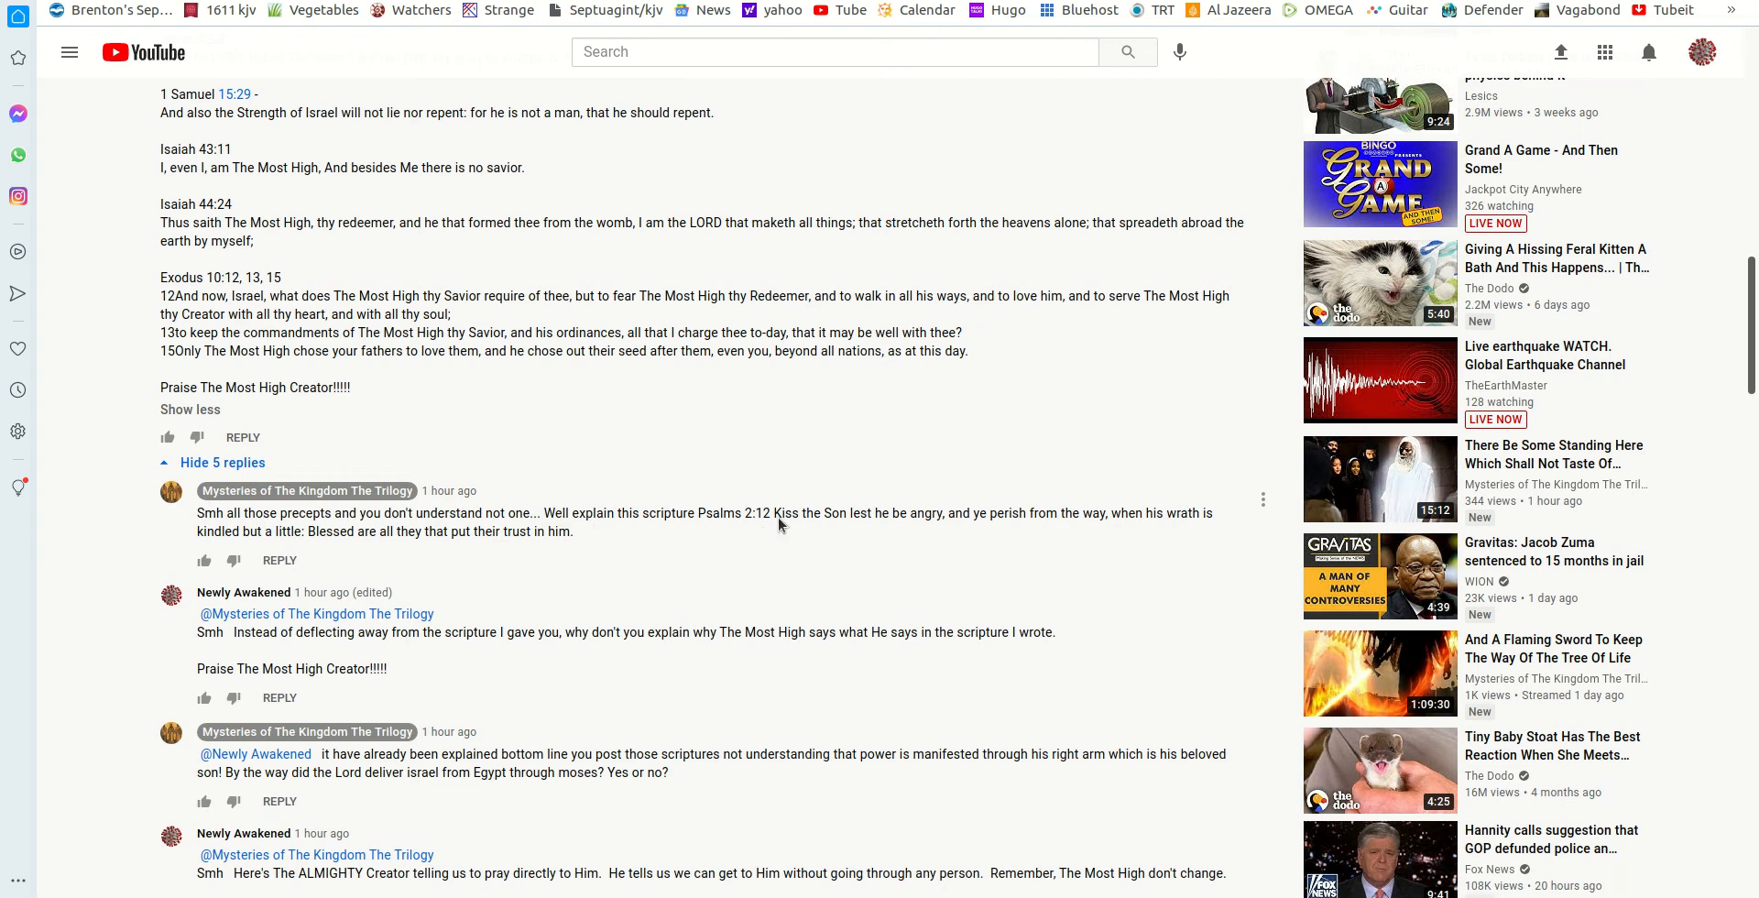
pyautogui.moveTo(799, 509)
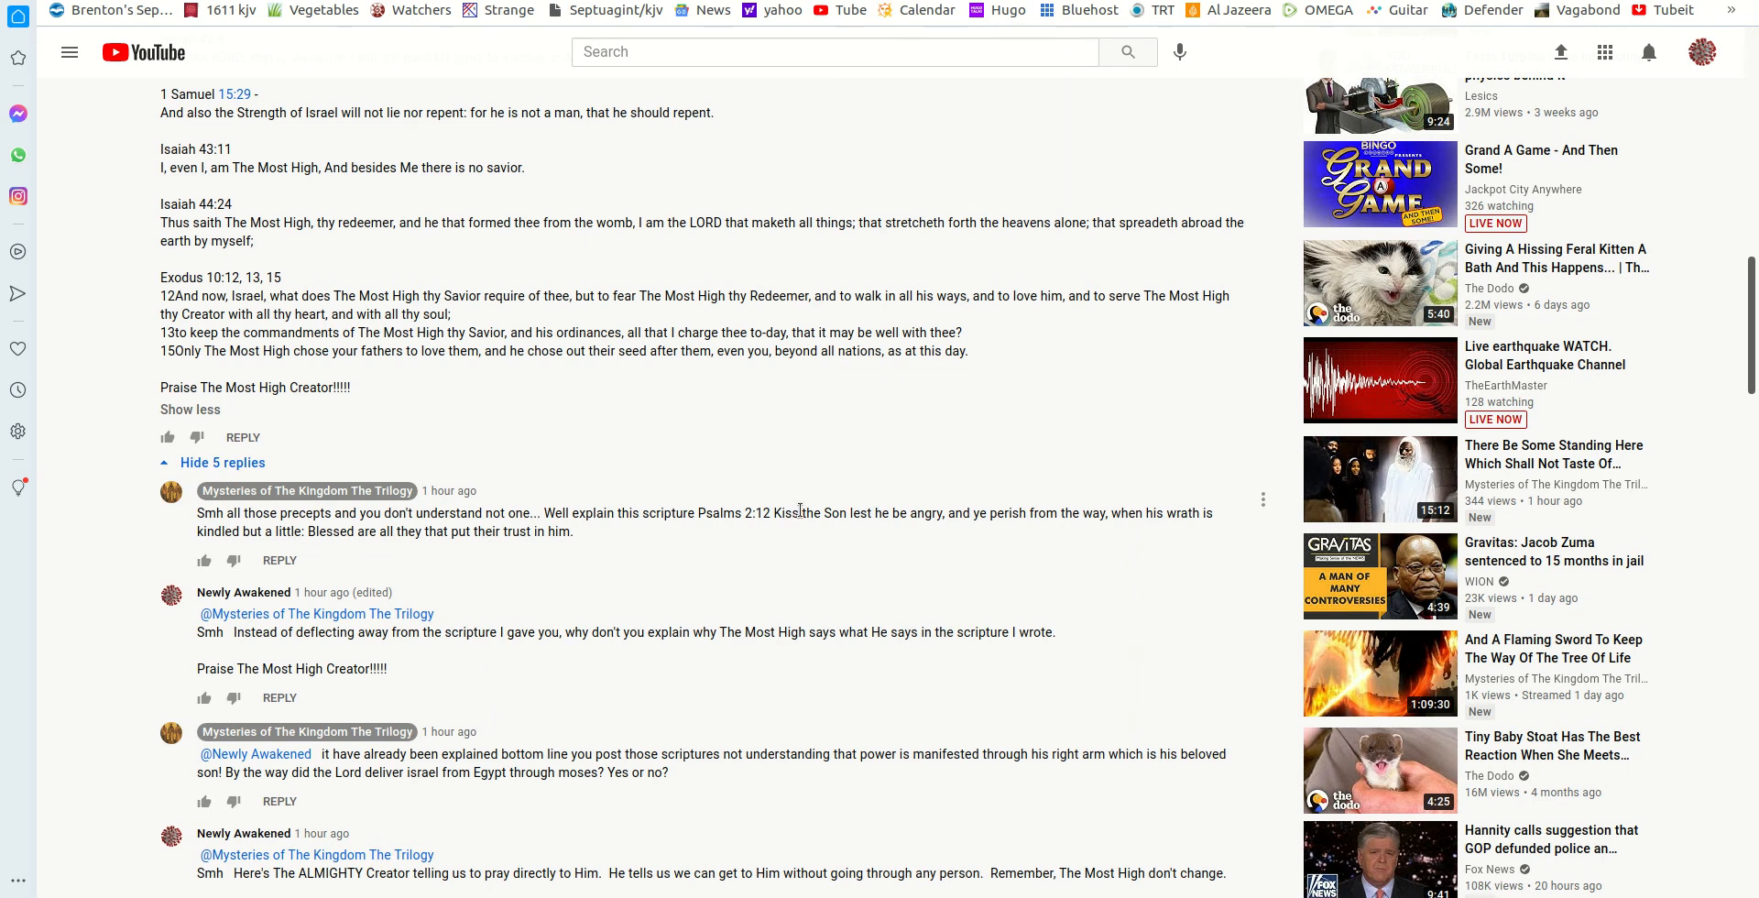
# - Scroll through the rest of the reply thread until the next top-level comments appear
pyautogui.scroll(-3)
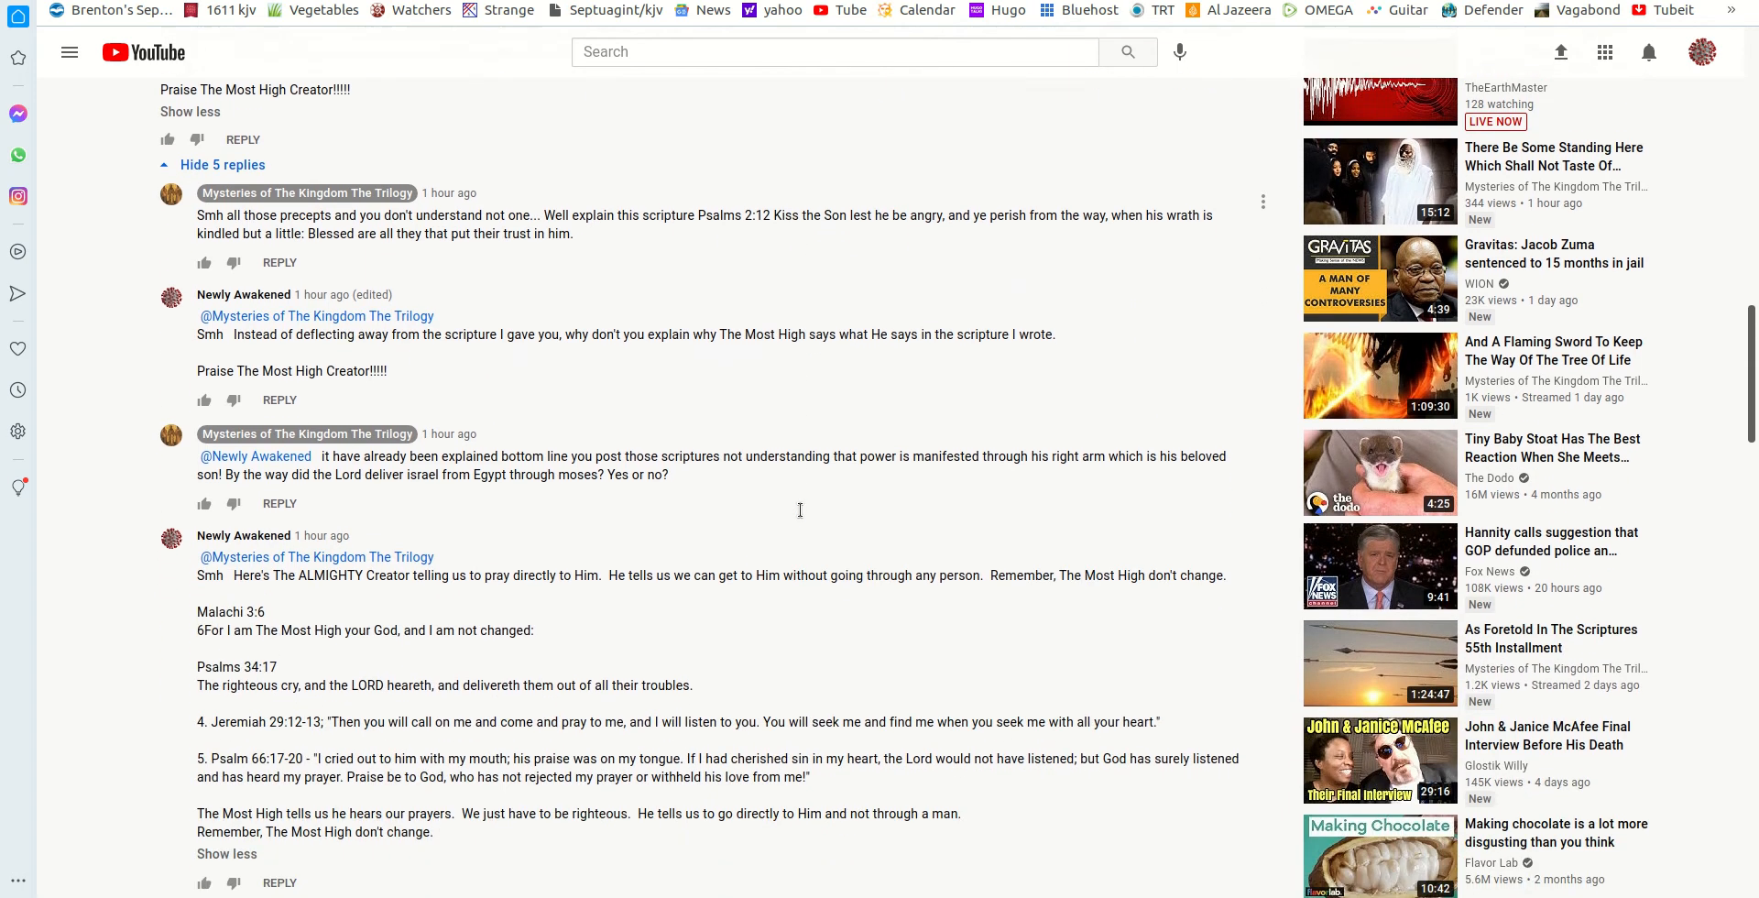
pyautogui.scroll(-3)
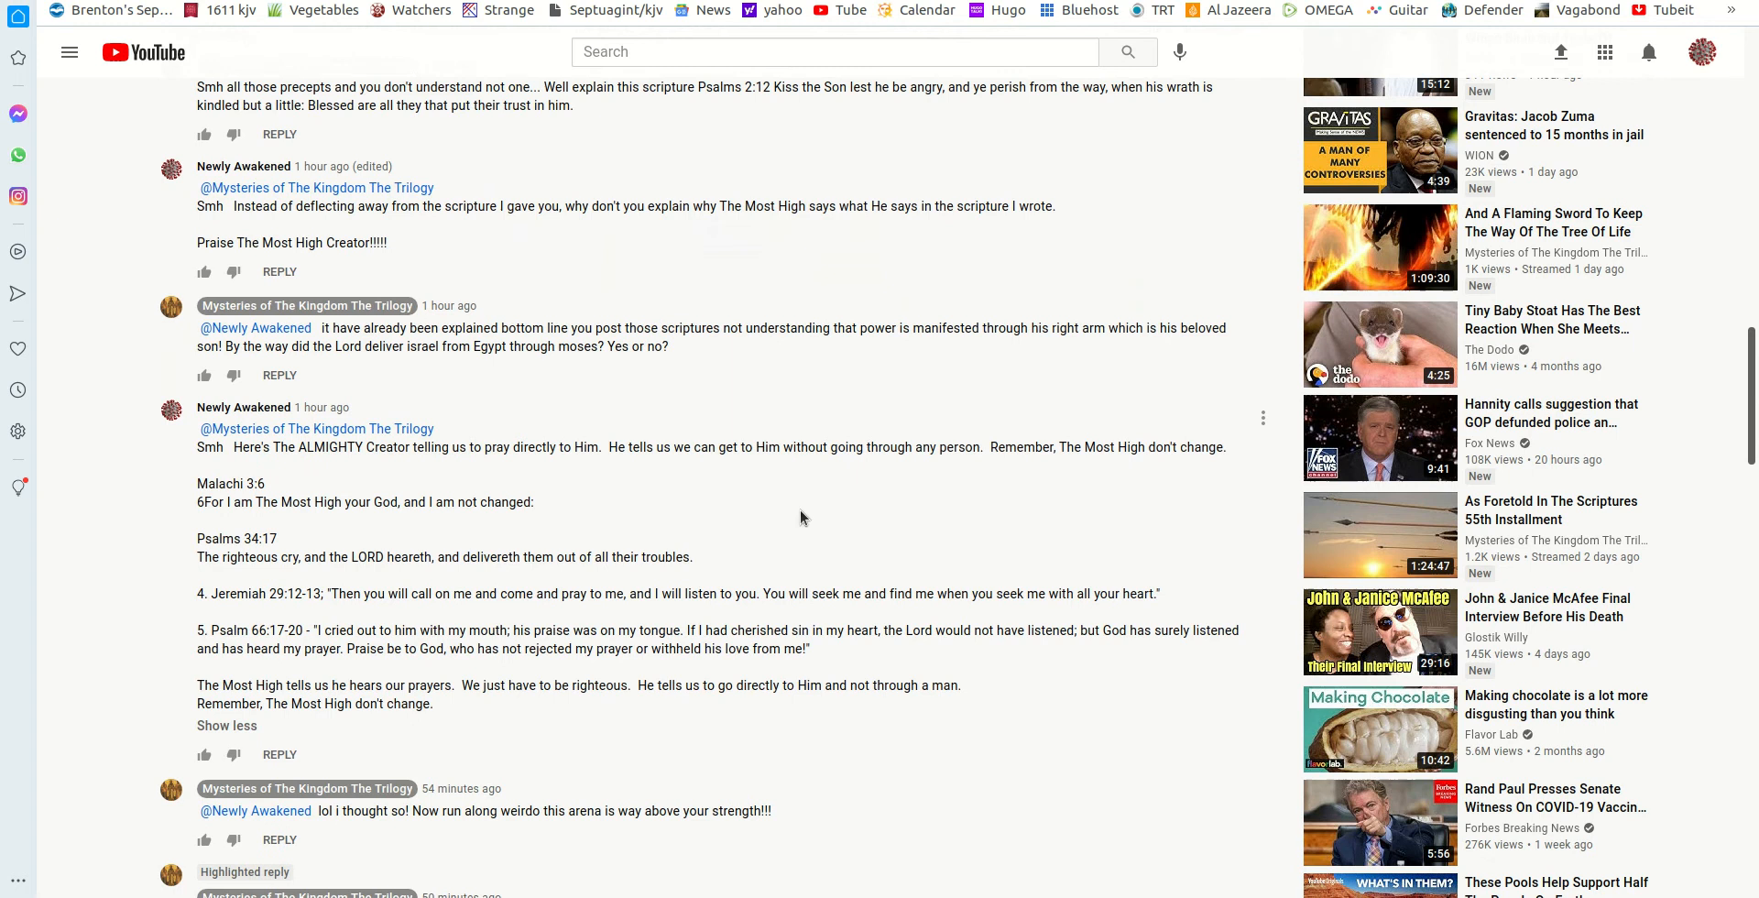
pyautogui.scroll(-3)
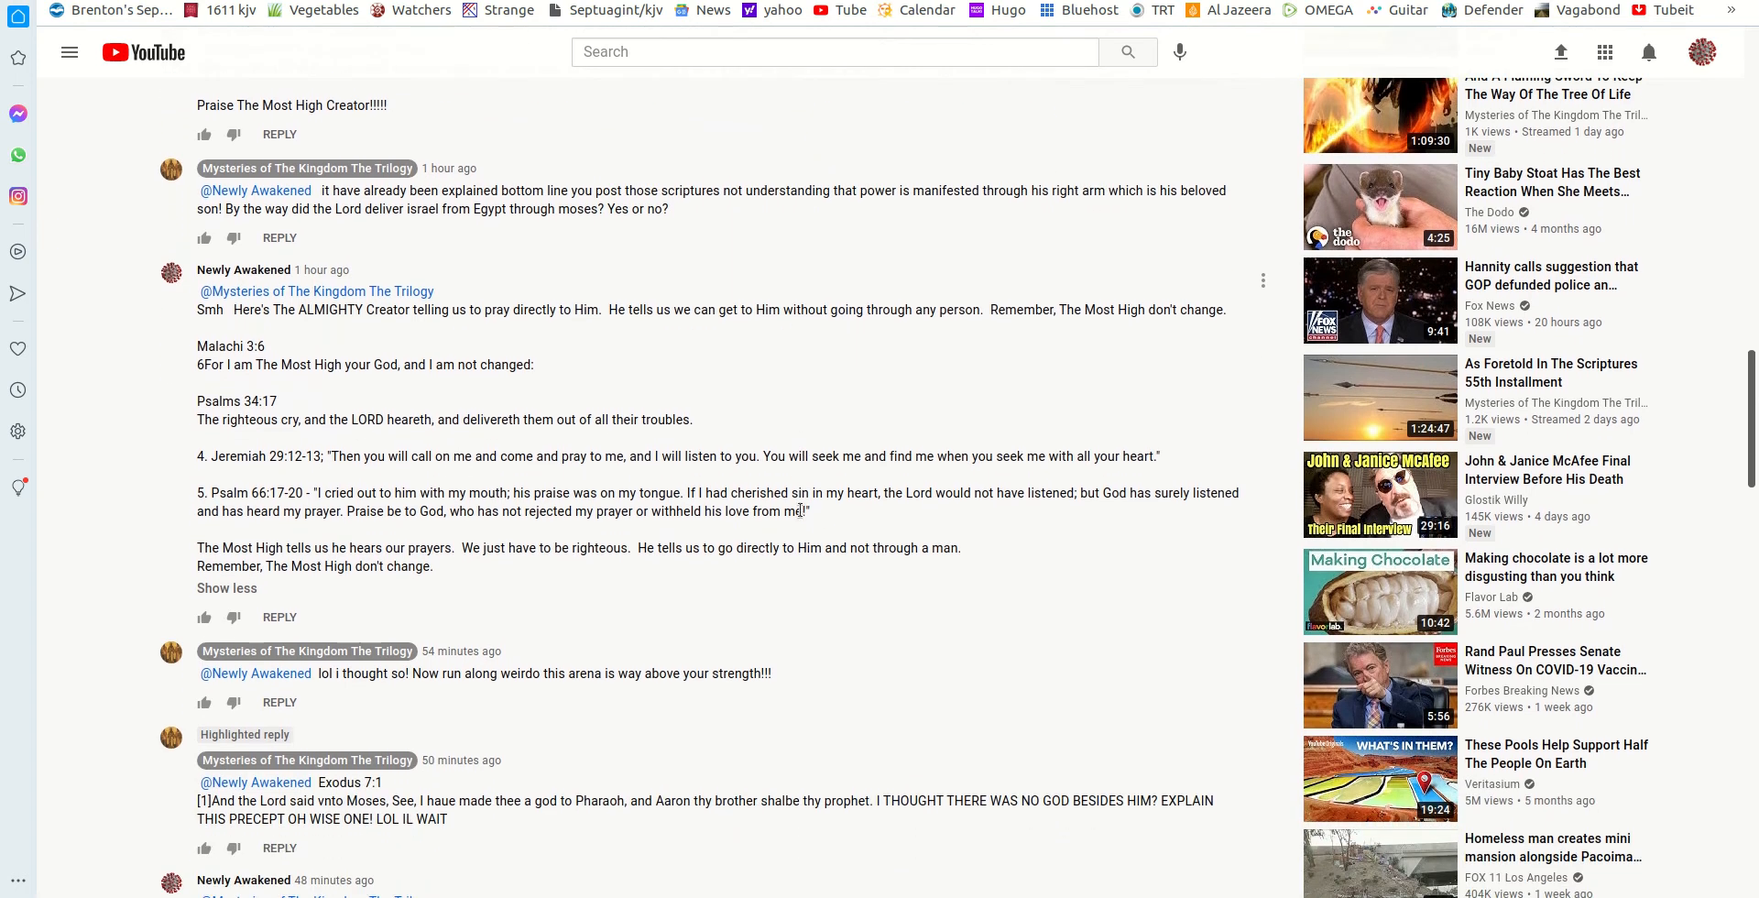
pyautogui.moveTo(214, 266)
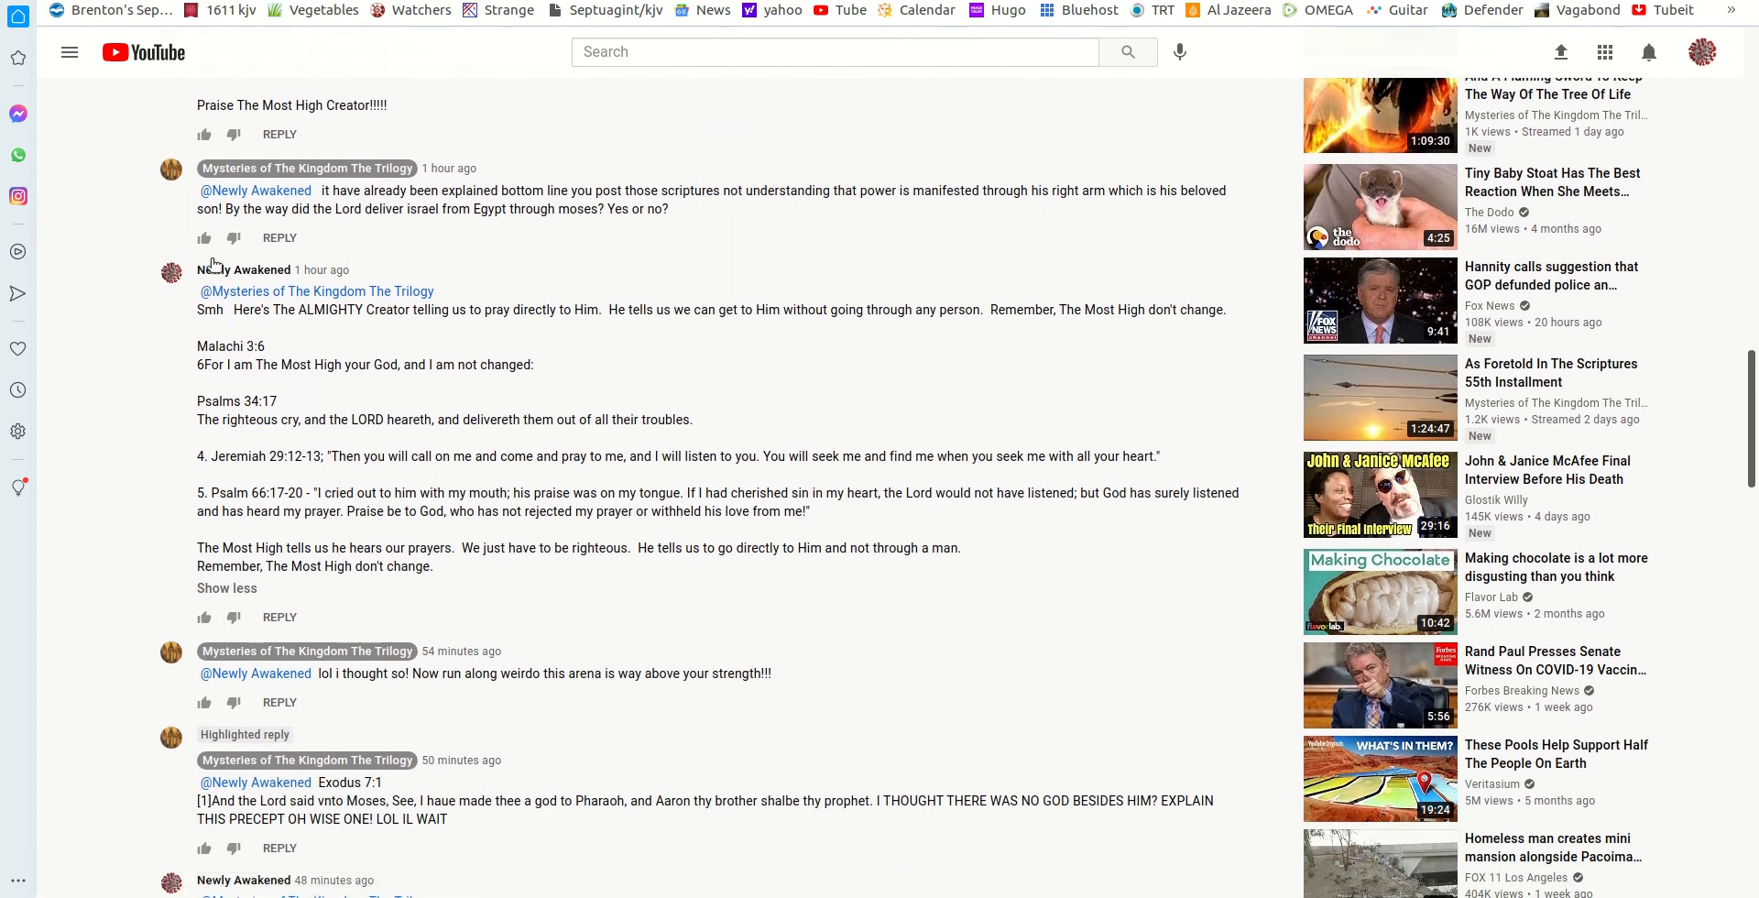
pyautogui.moveTo(693, 449)
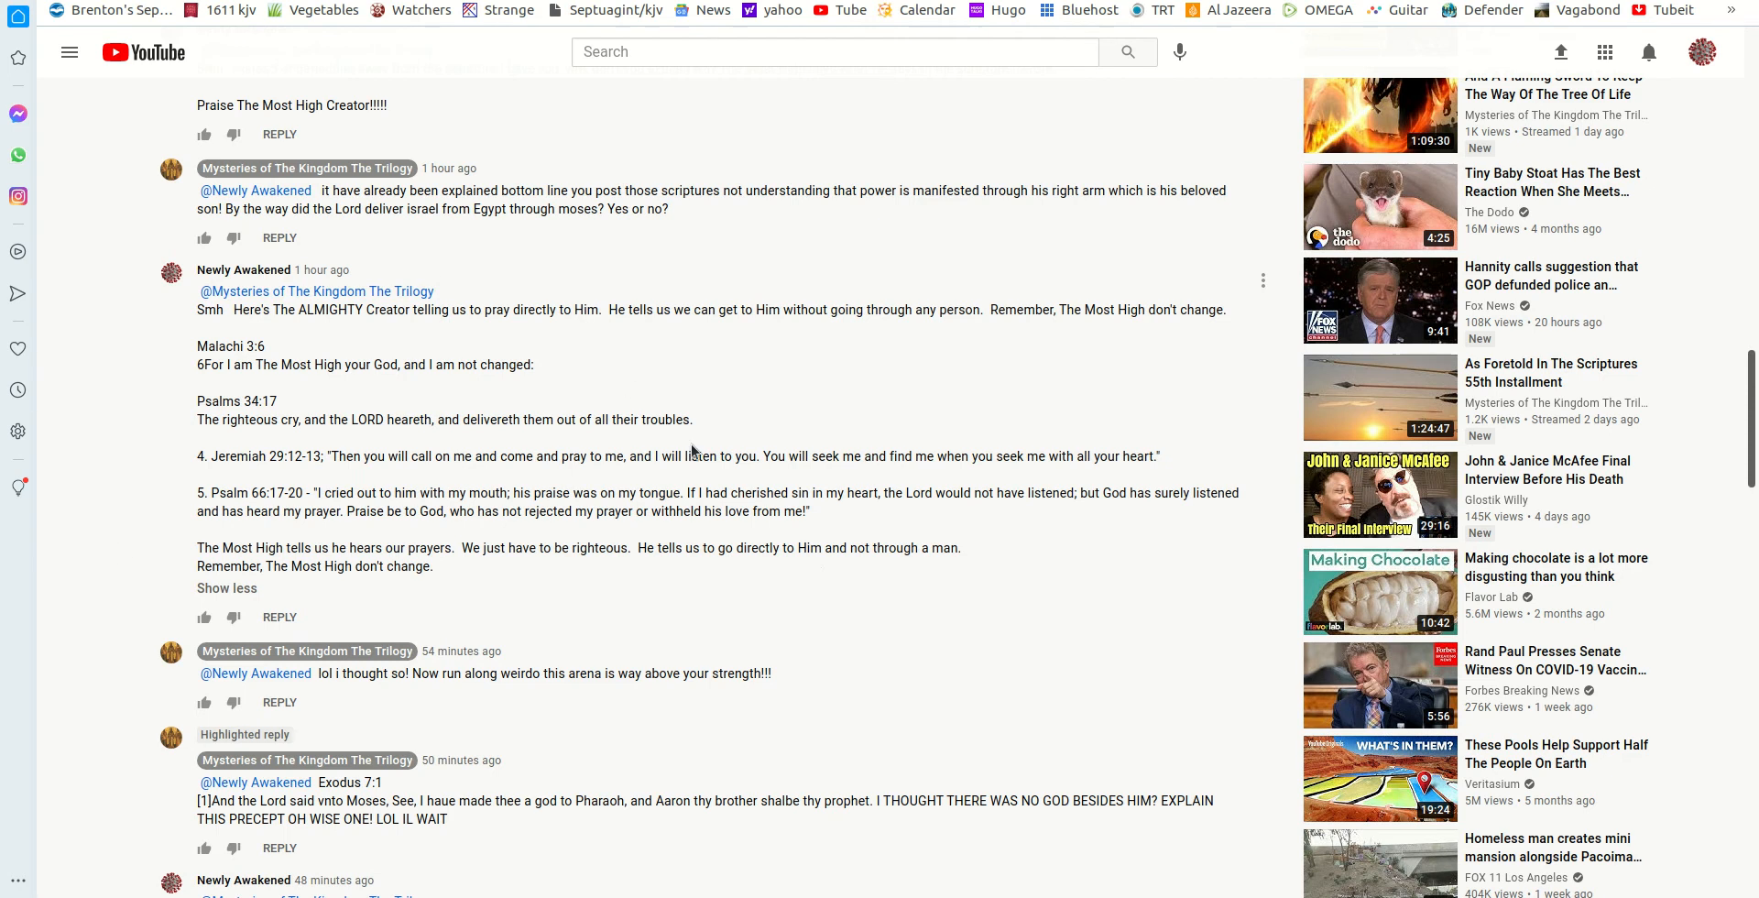
pyautogui.moveTo(631, 542)
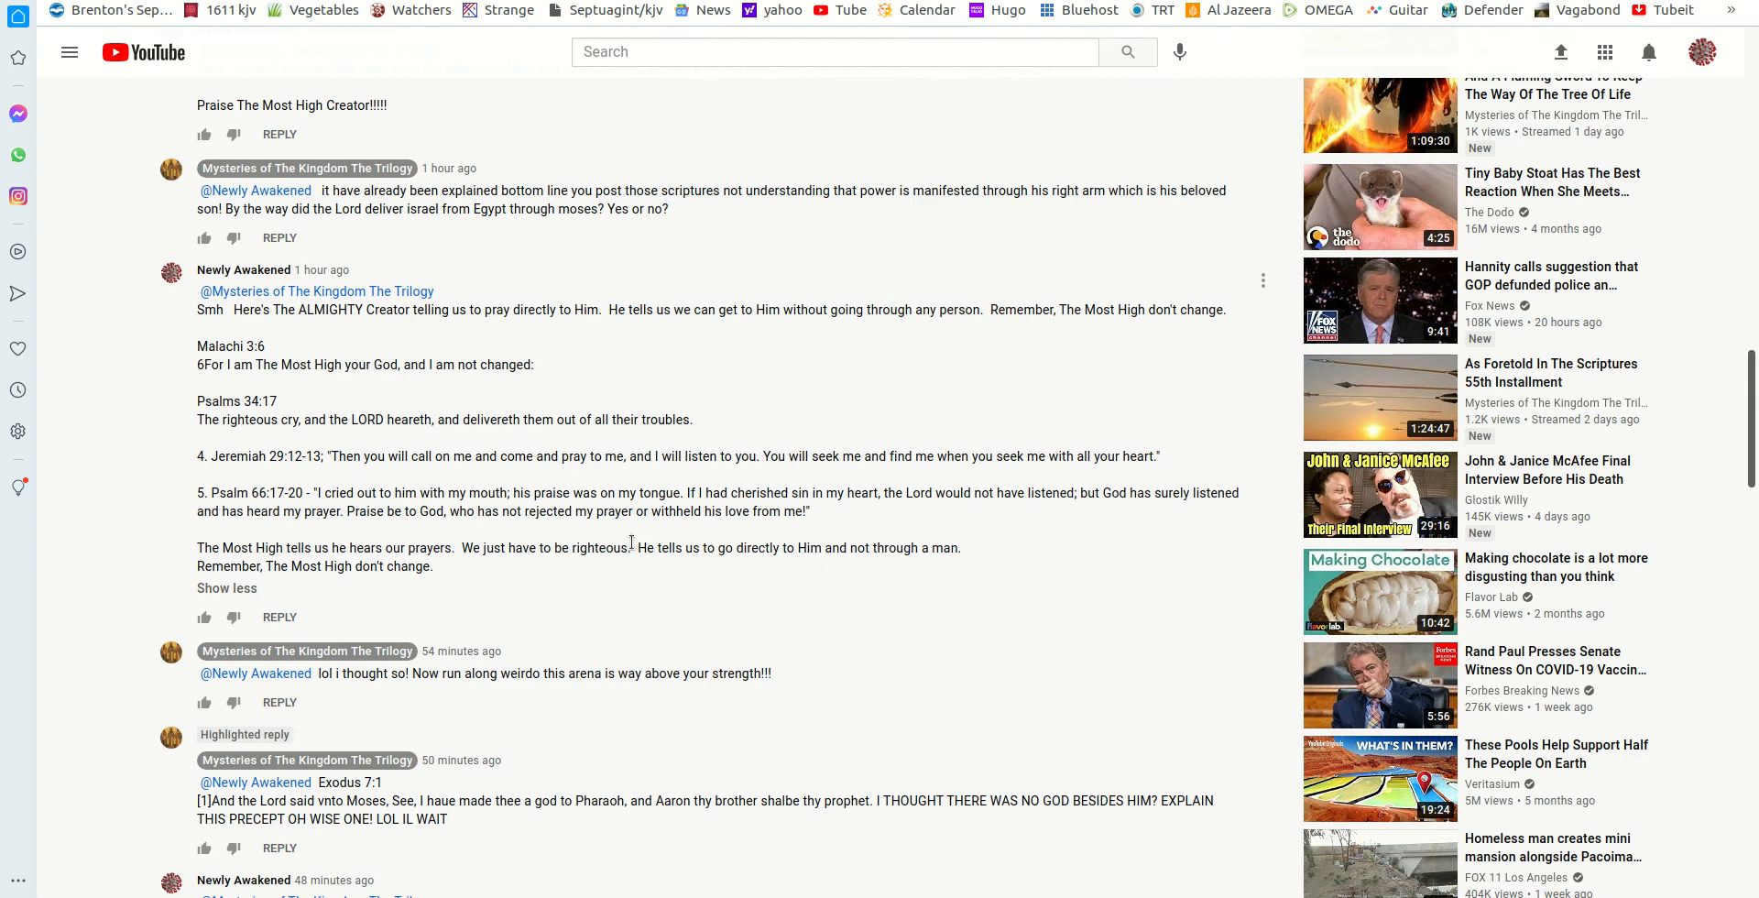
pyautogui.scroll(-3)
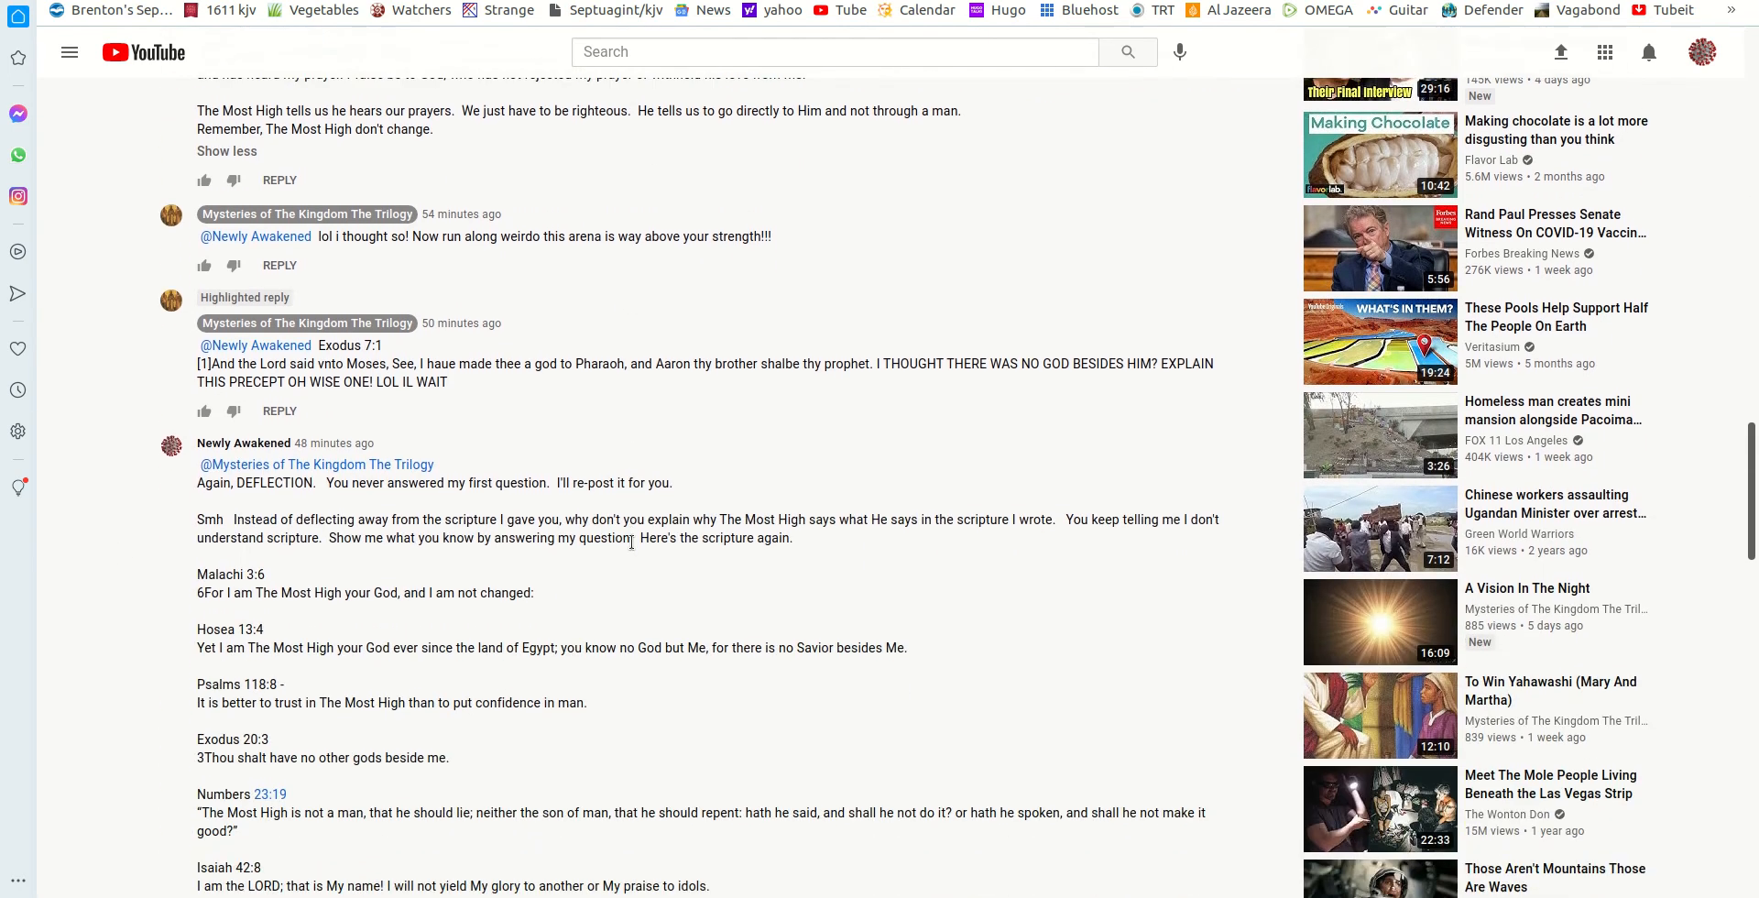
pyautogui.scroll(-3)
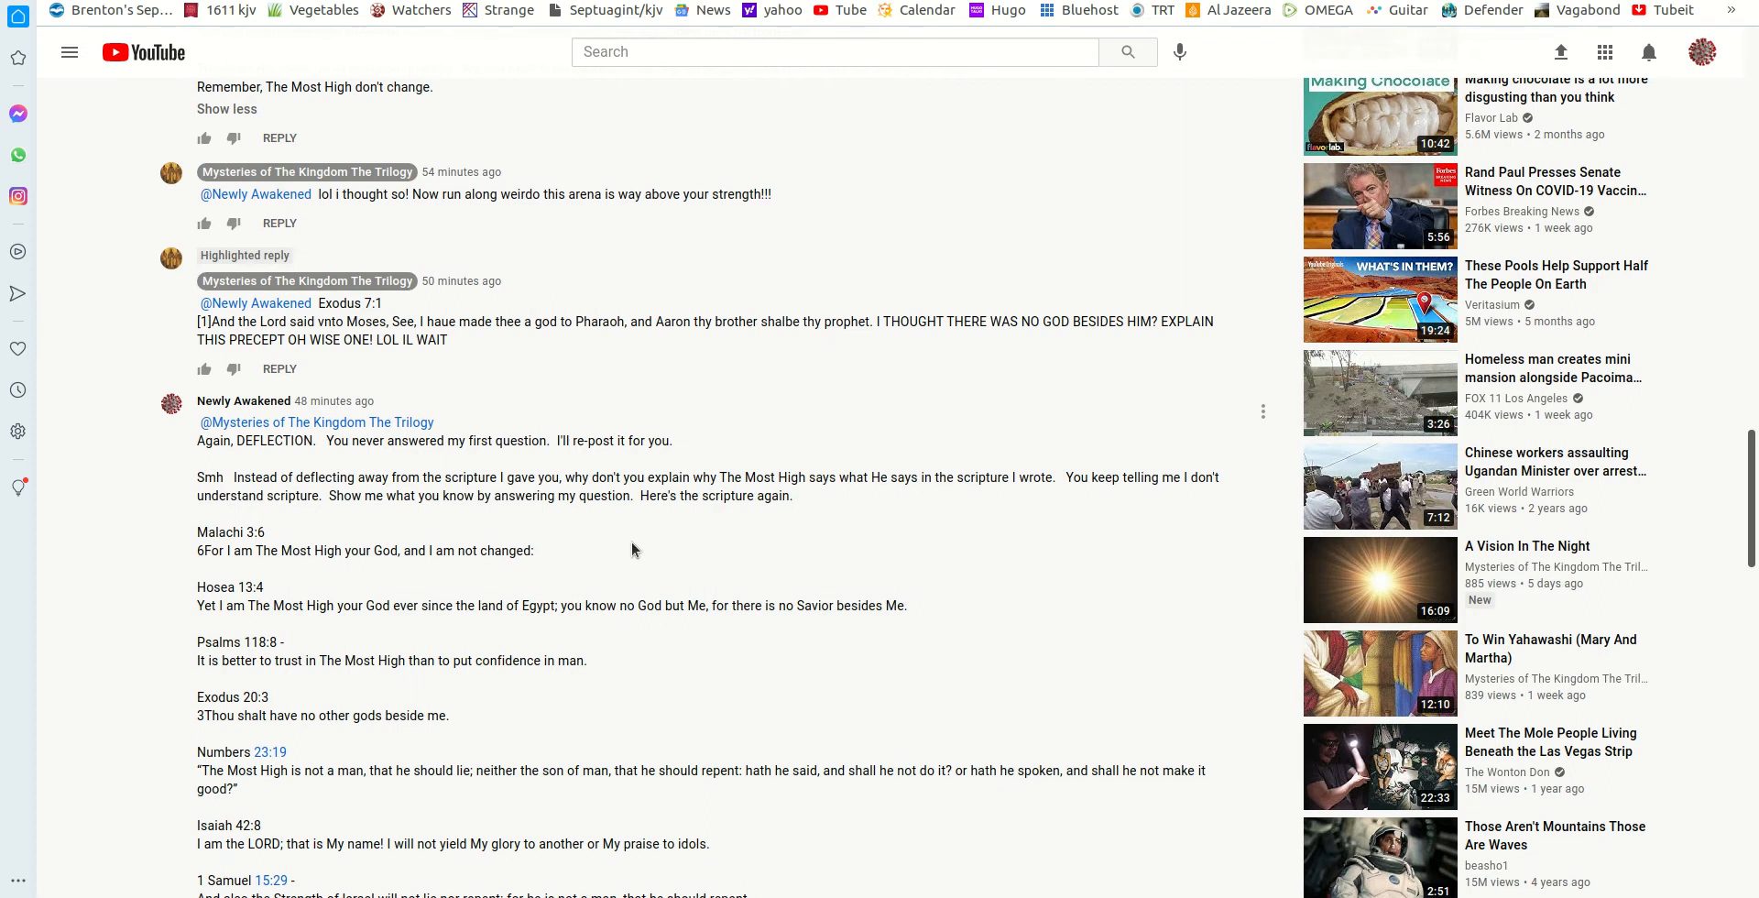
pyautogui.scroll(-3)
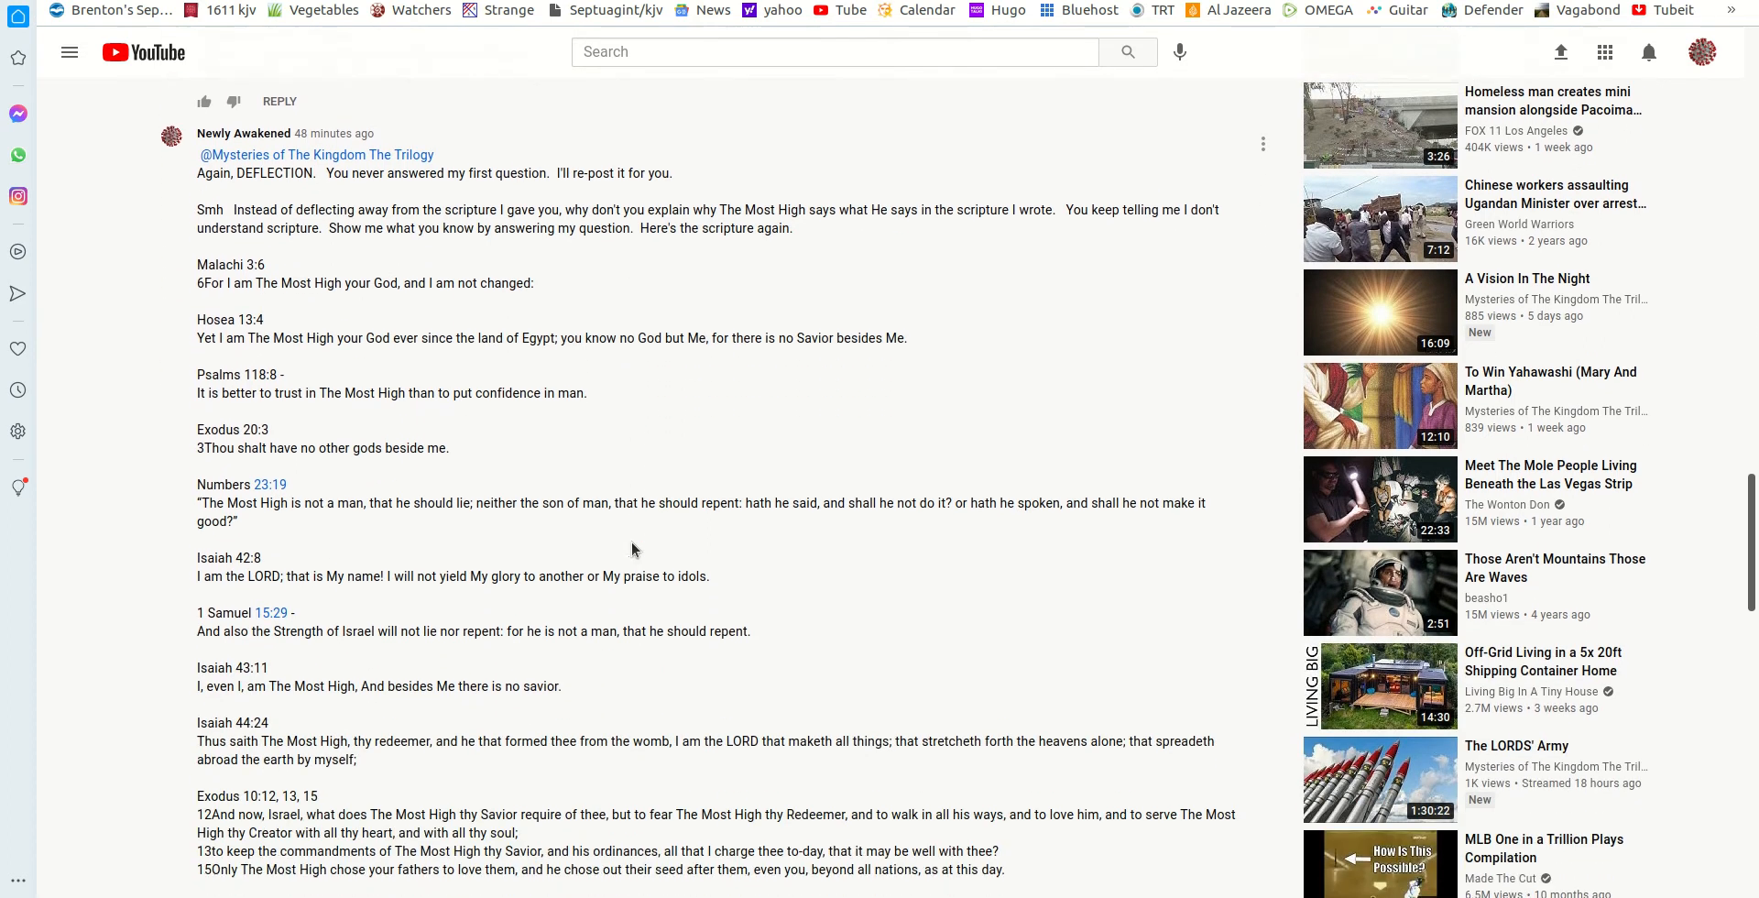
pyautogui.scroll(-3)
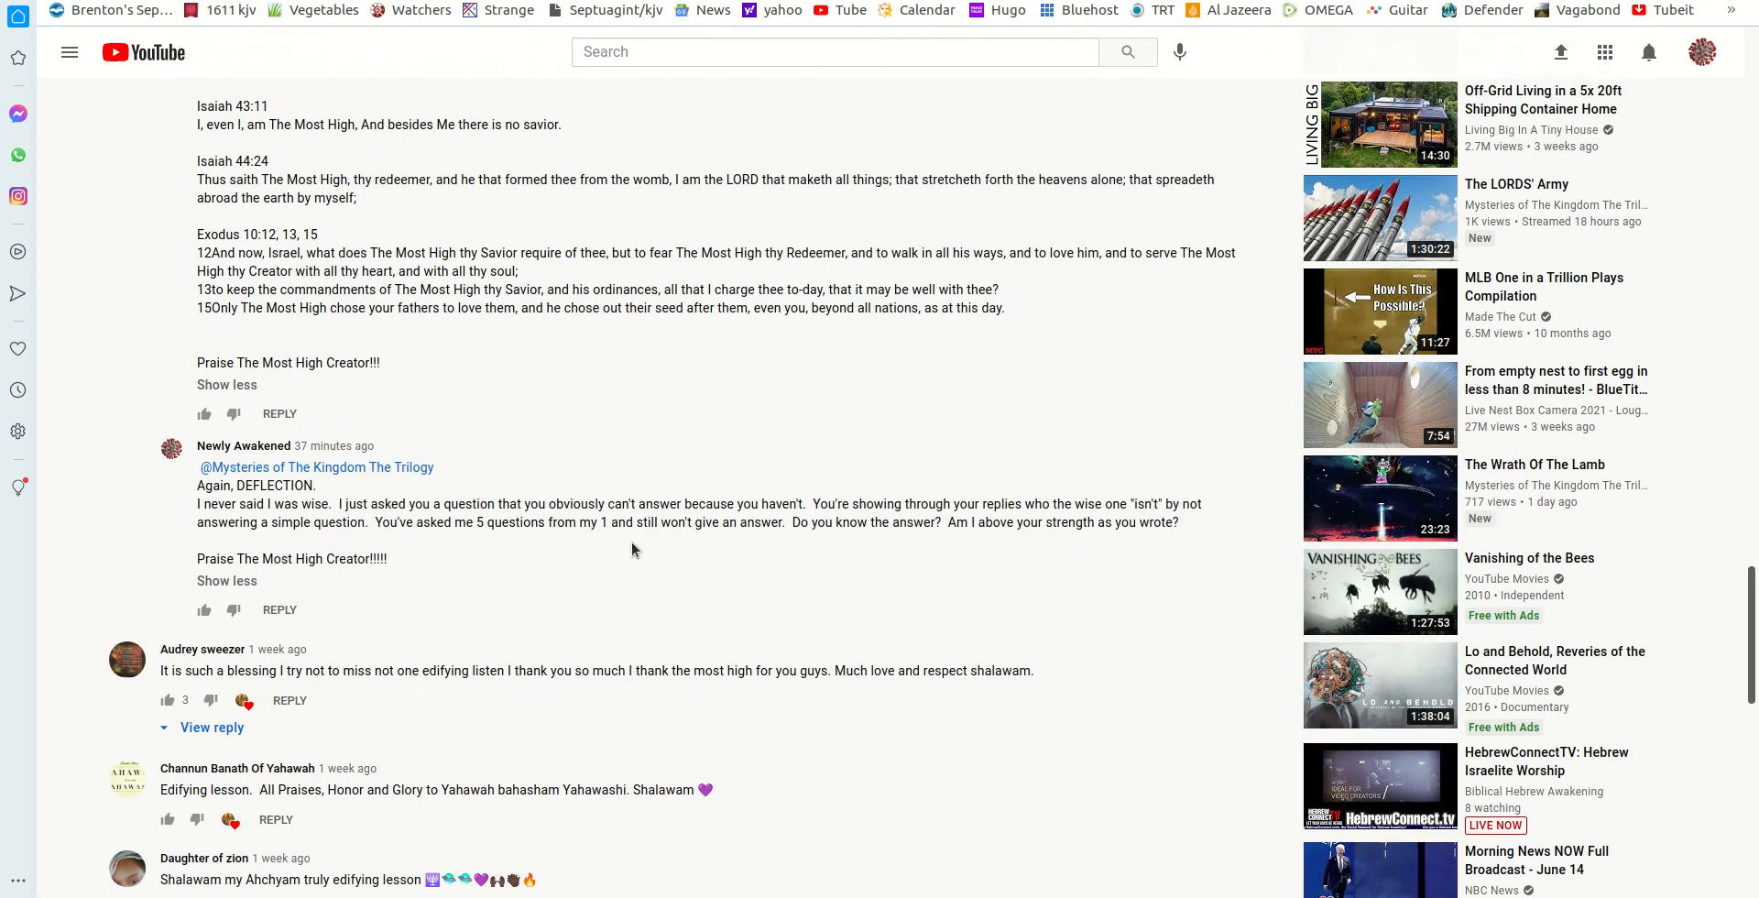
pyautogui.scroll(-3)
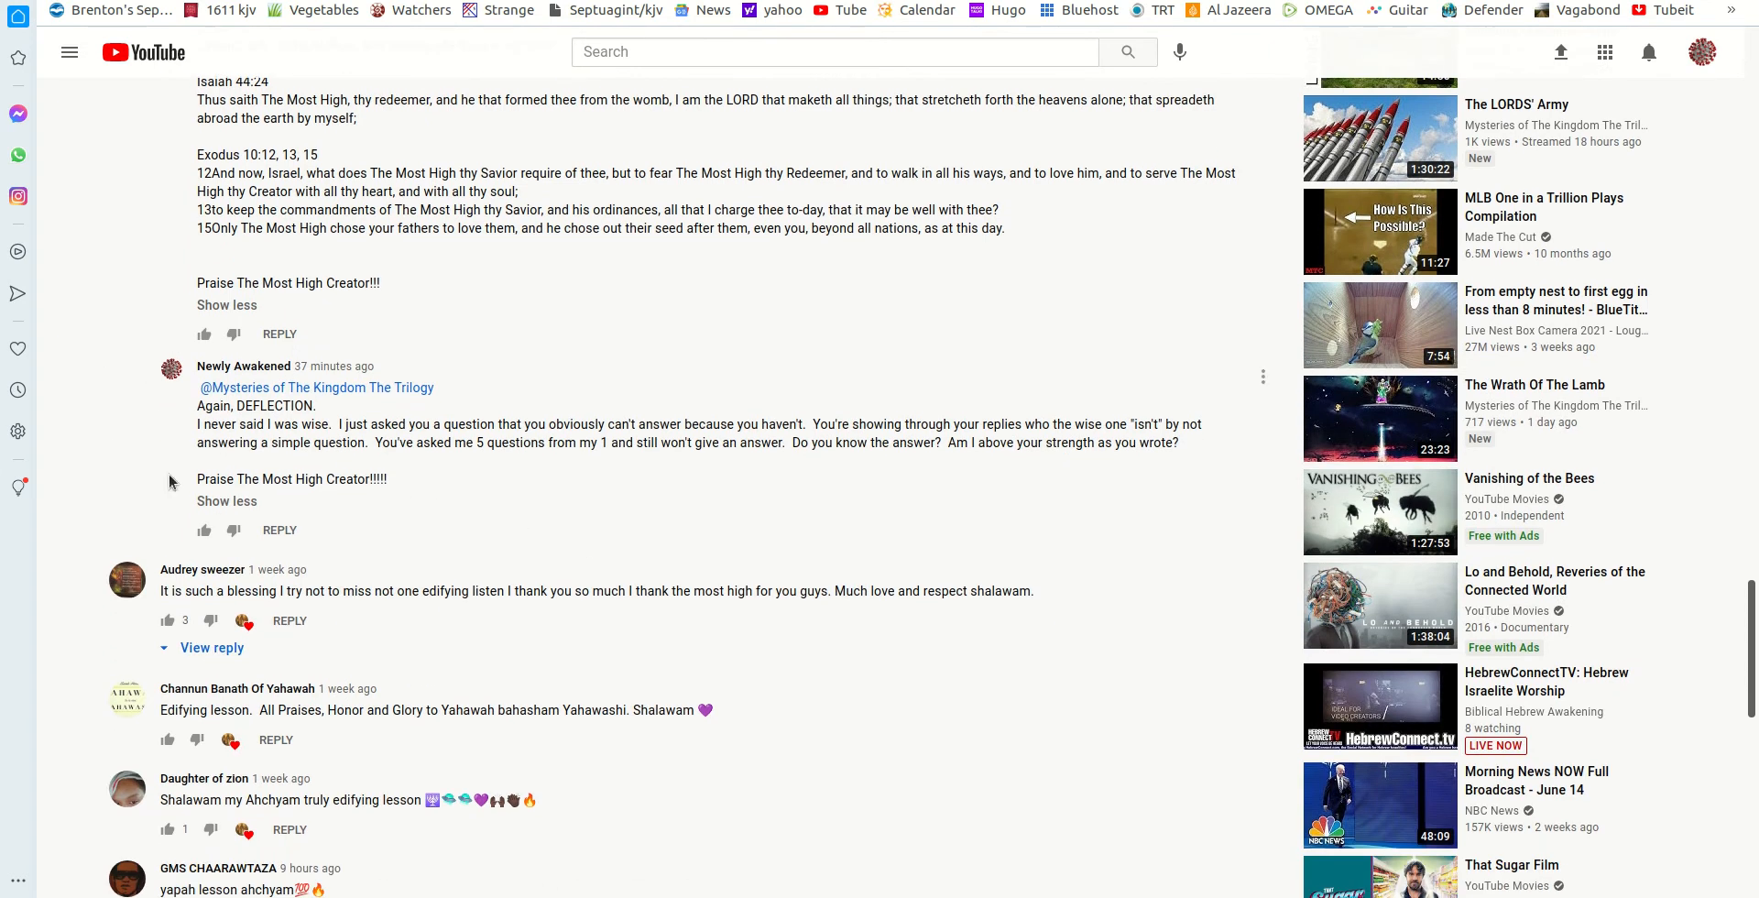
pyautogui.moveTo(465, 480)
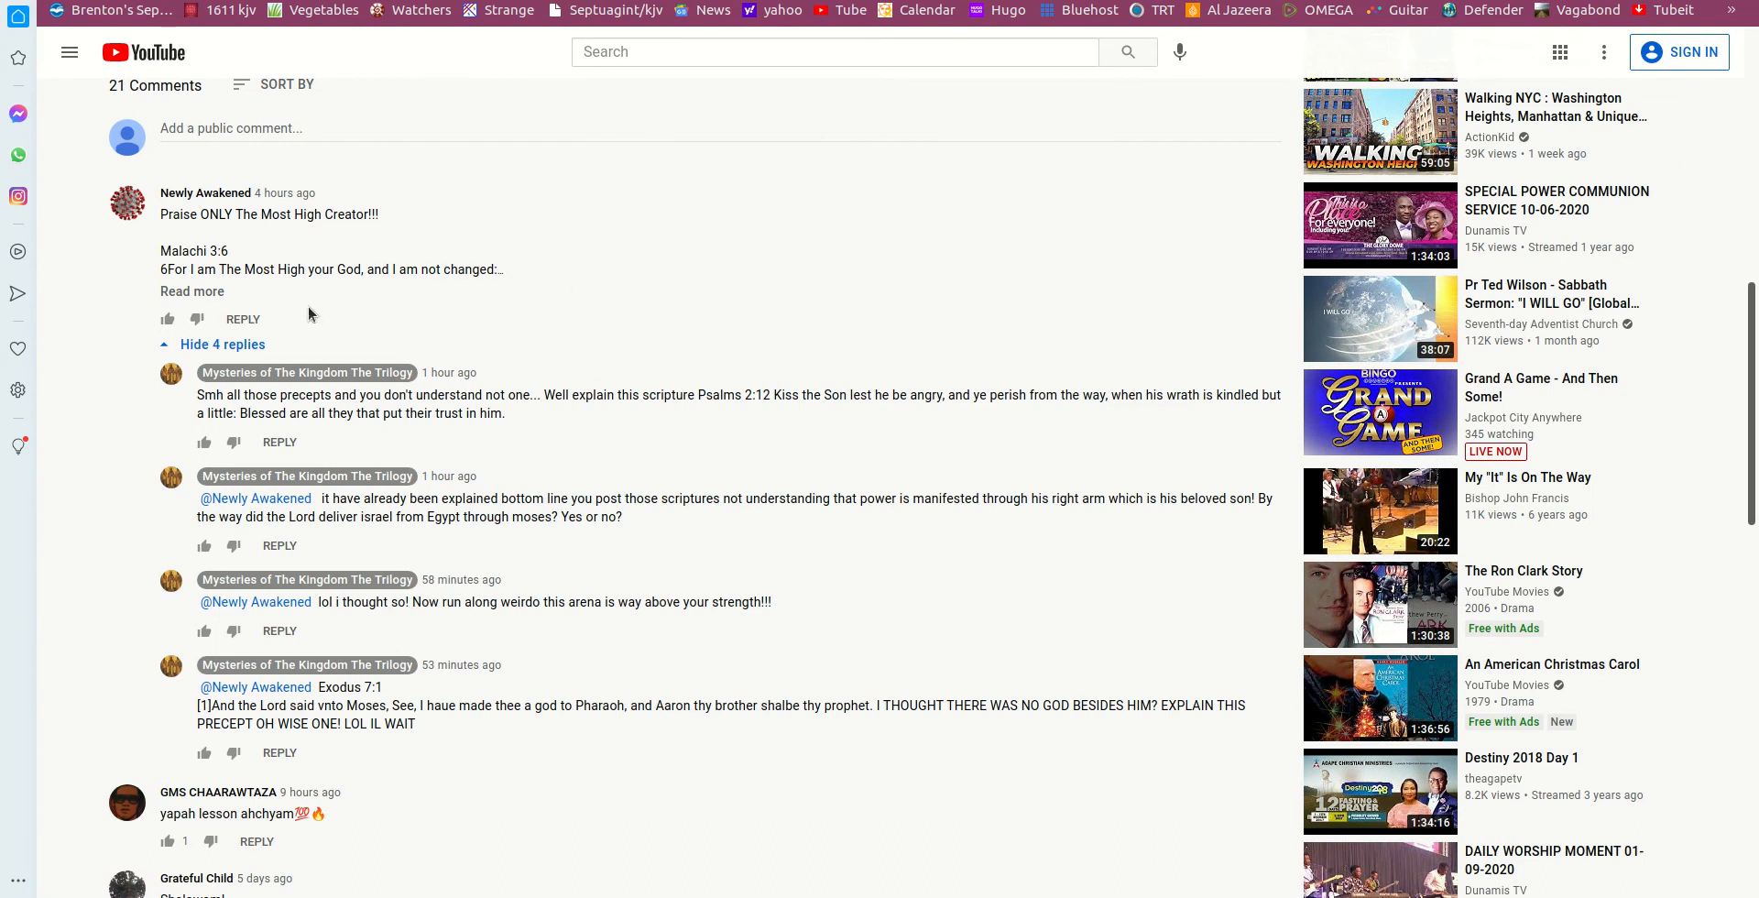
pyautogui.moveTo(662, 543)
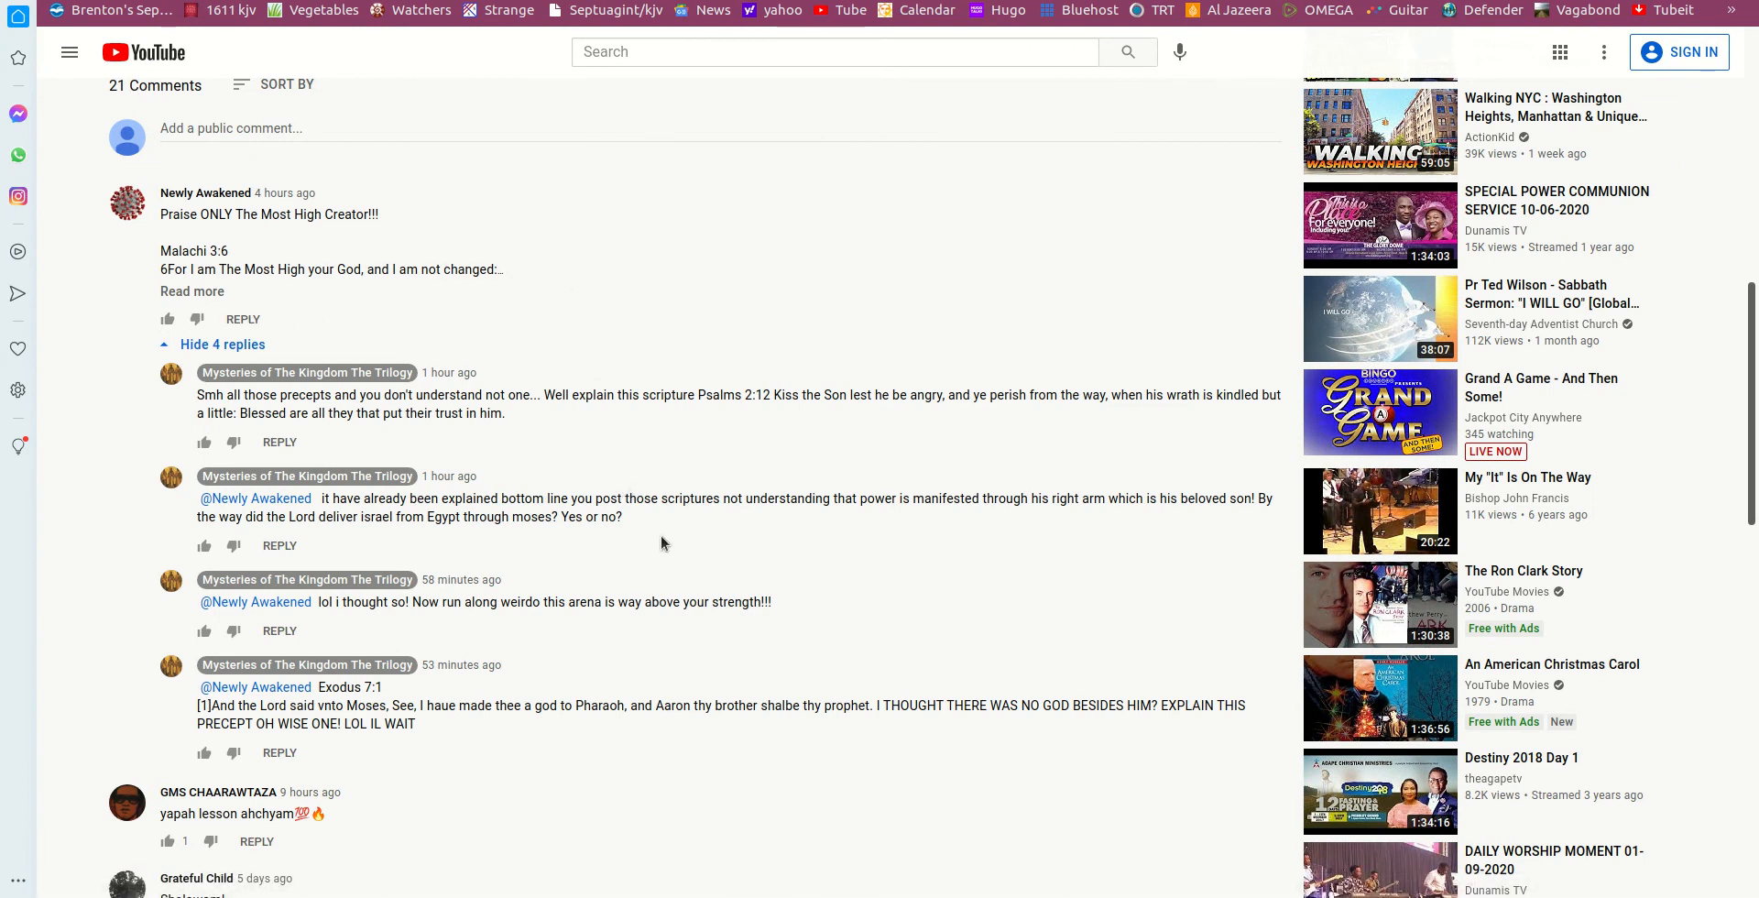
# - Scroll the signed-out page to the thread showing only the channel's four replies
pyautogui.scroll(-3)
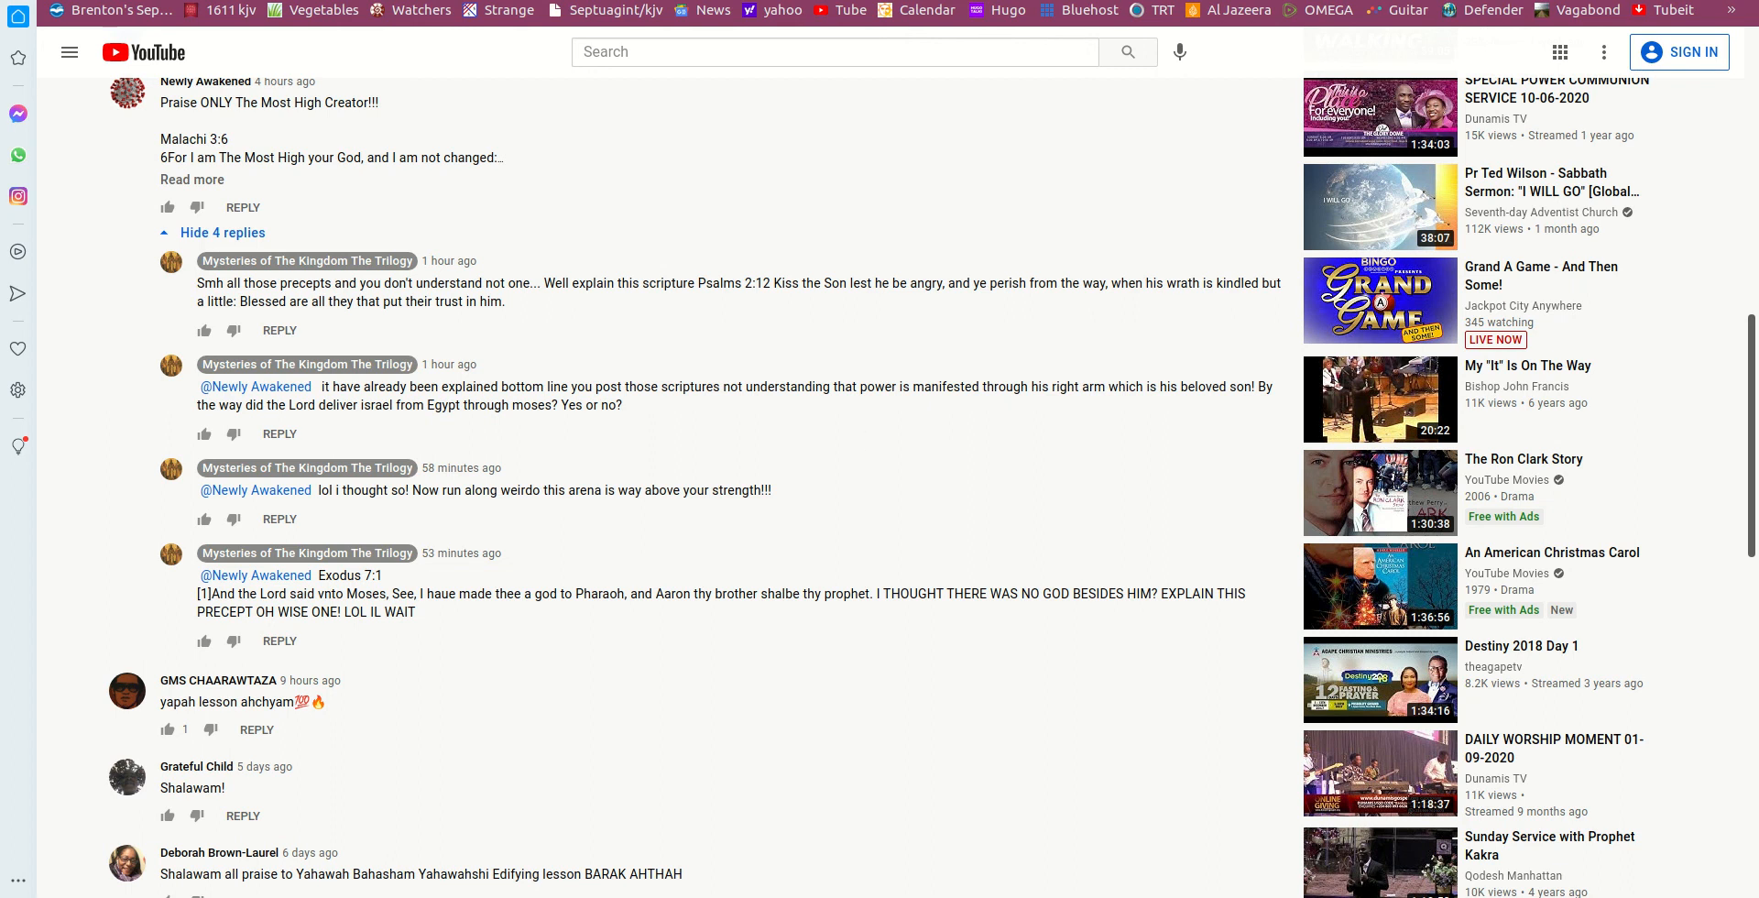
pyautogui.click(1694, 9)
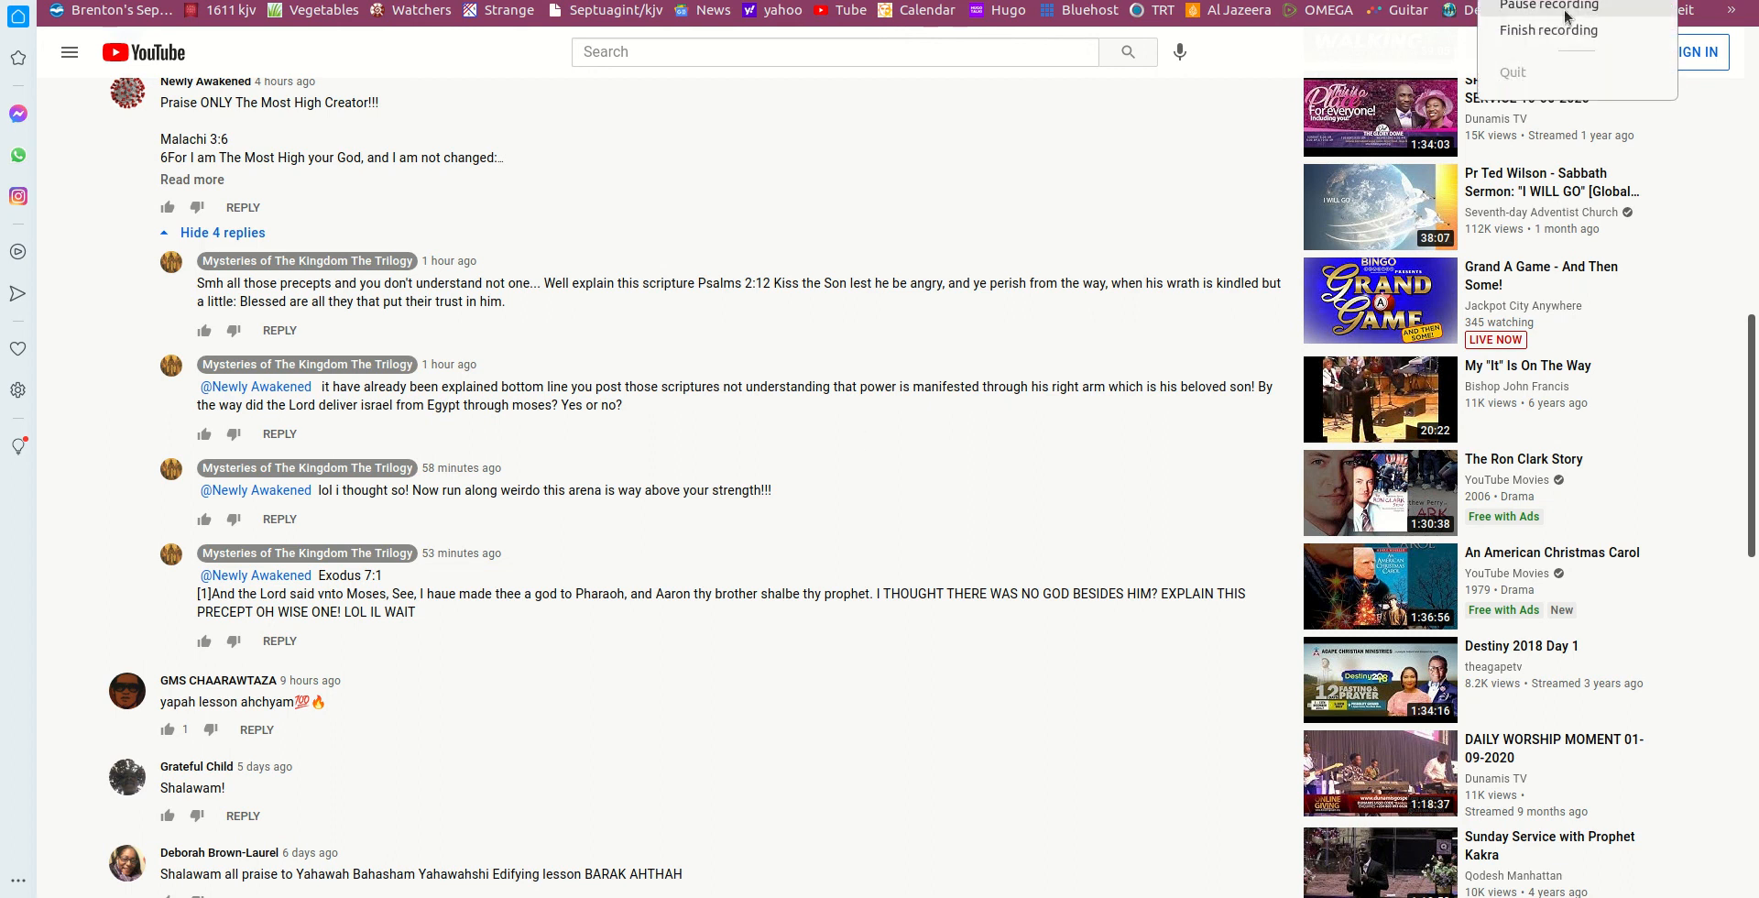